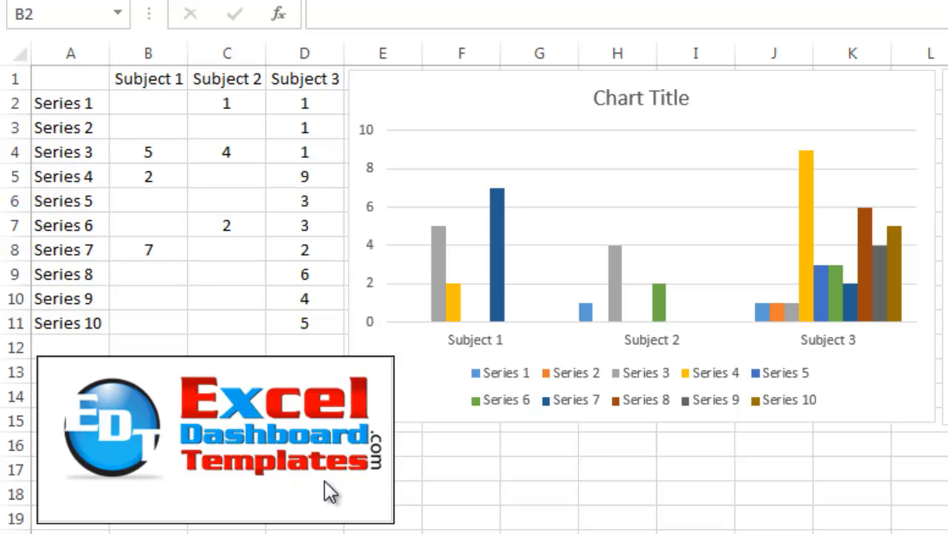
{"action": "mouse_move", "coordinate": [289, 252]}
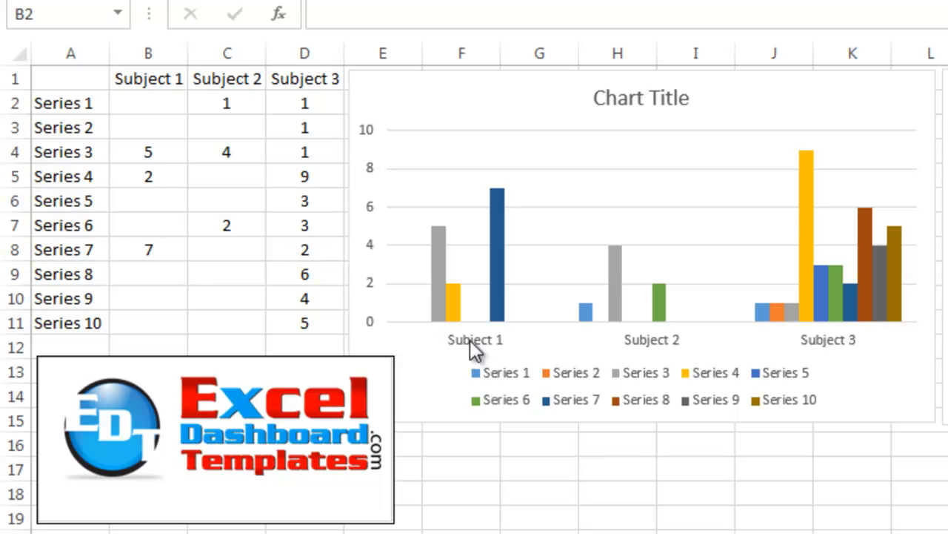
{"action": "mouse_move", "coordinate": [466, 315]}
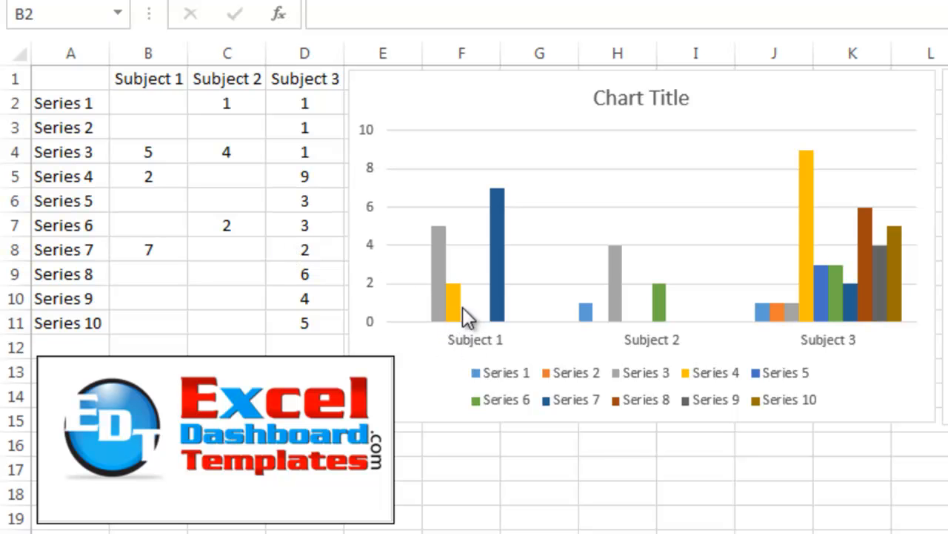
{"action": "mouse_move", "coordinate": [526, 327]}
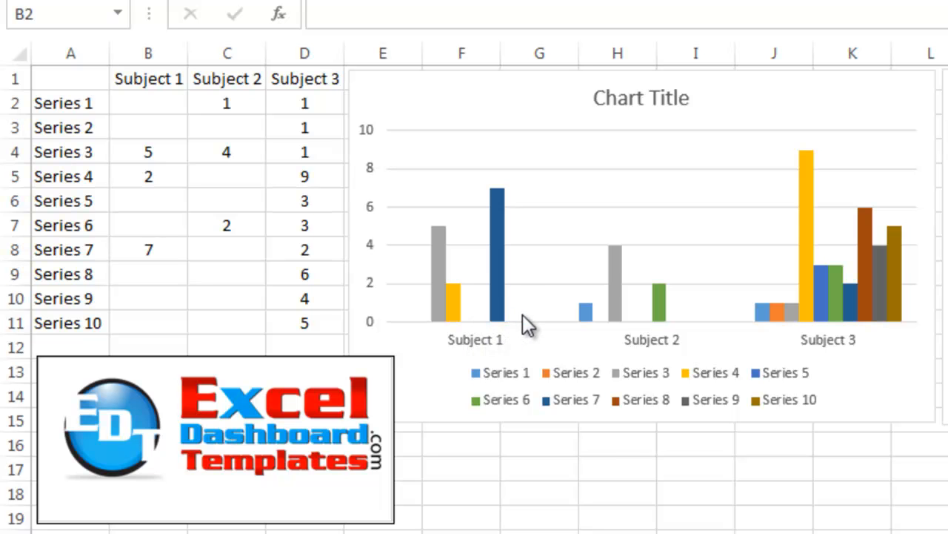
{"action": "mouse_move", "coordinate": [678, 337]}
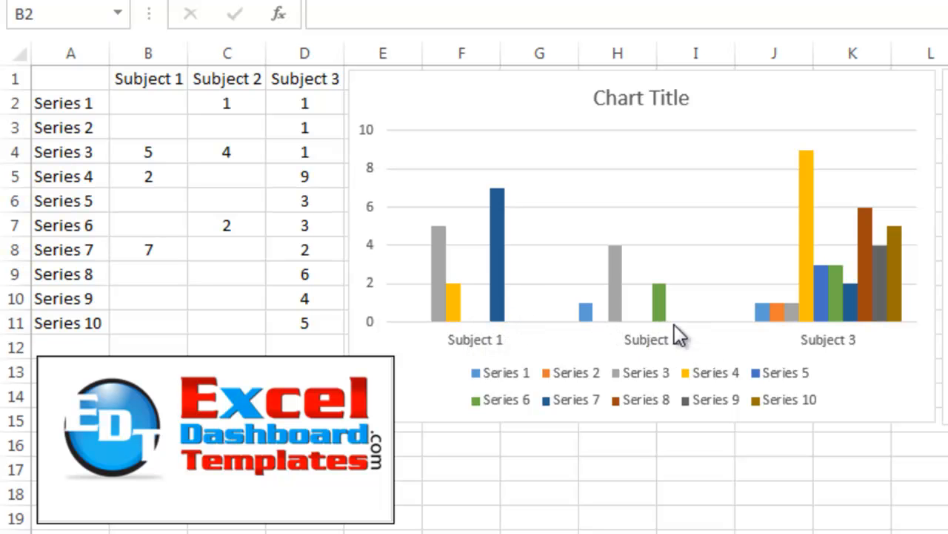
{"action": "mouse_move", "coordinate": [441, 306]}
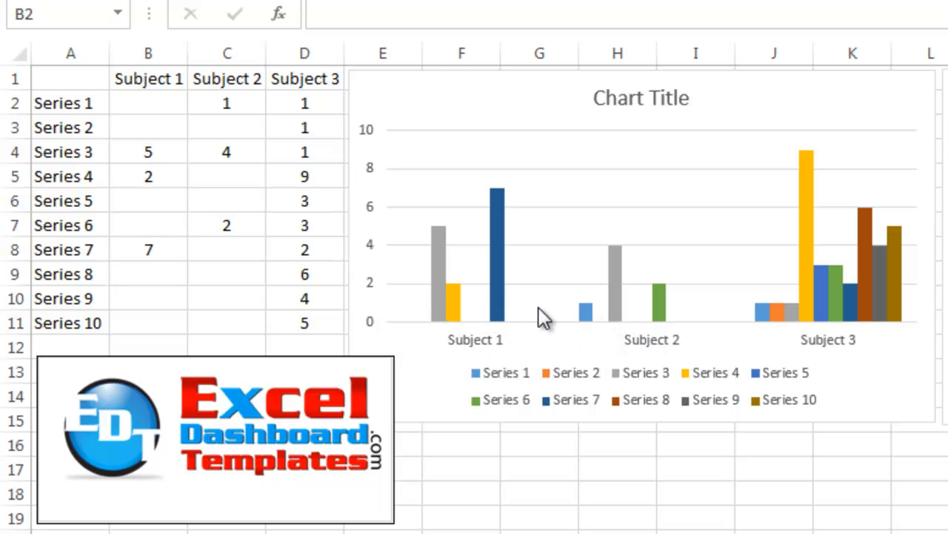
{"action": "mouse_move", "coordinate": [459, 311]}
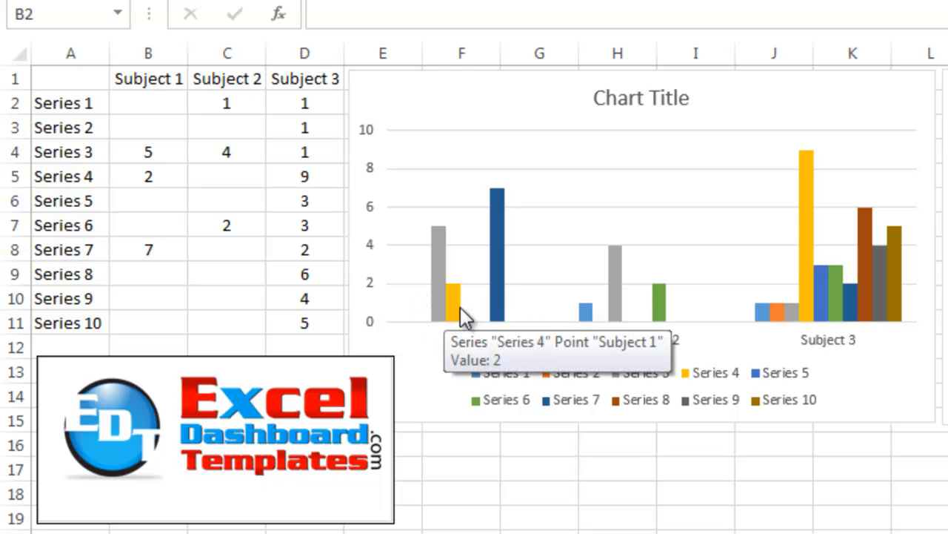
{"action": "mouse_move", "coordinate": [585, 311]}
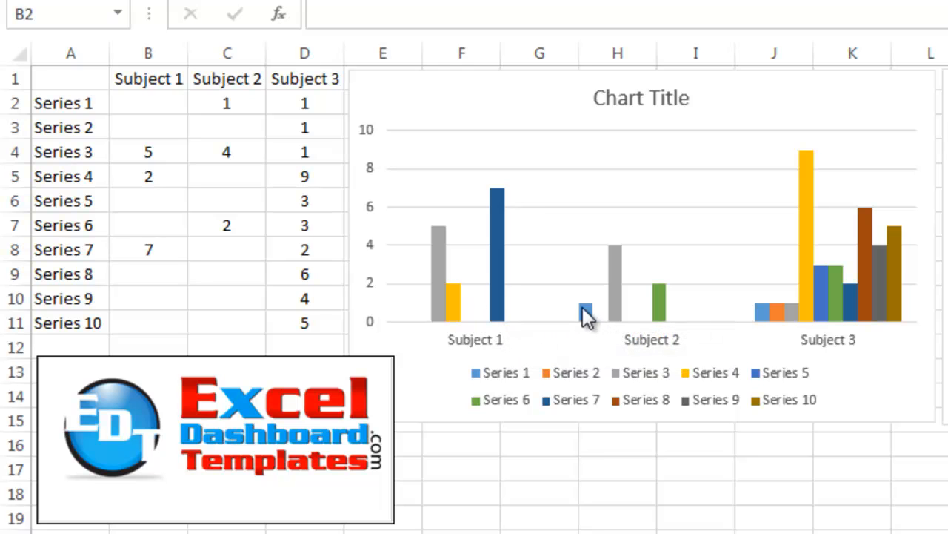
{"action": "mouse_move", "coordinate": [689, 322]}
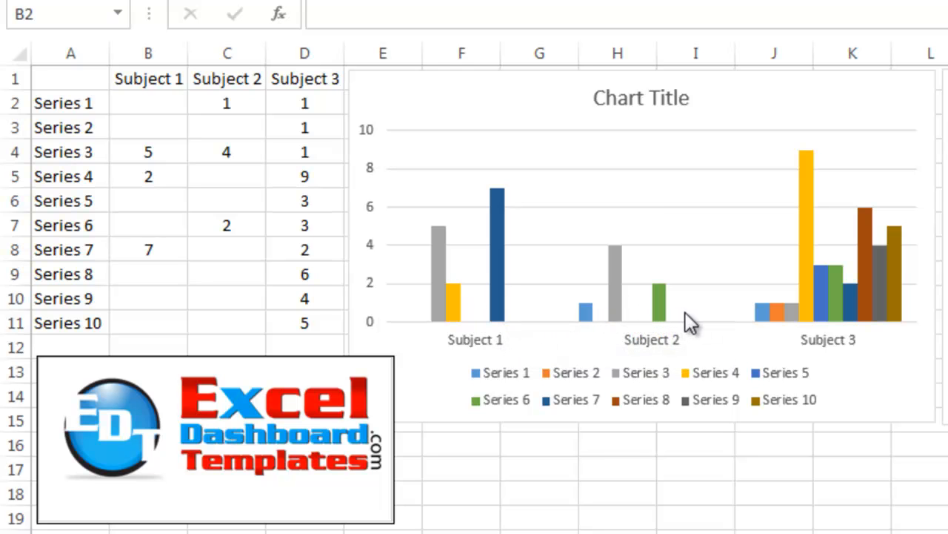
{"action": "mouse_move", "coordinate": [781, 326]}
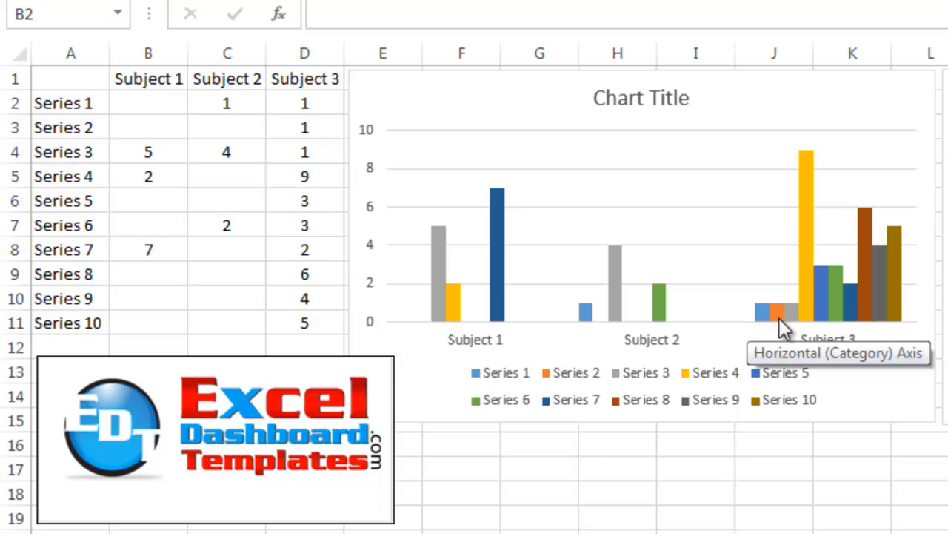
{"action": "mouse_move", "coordinate": [674, 315]}
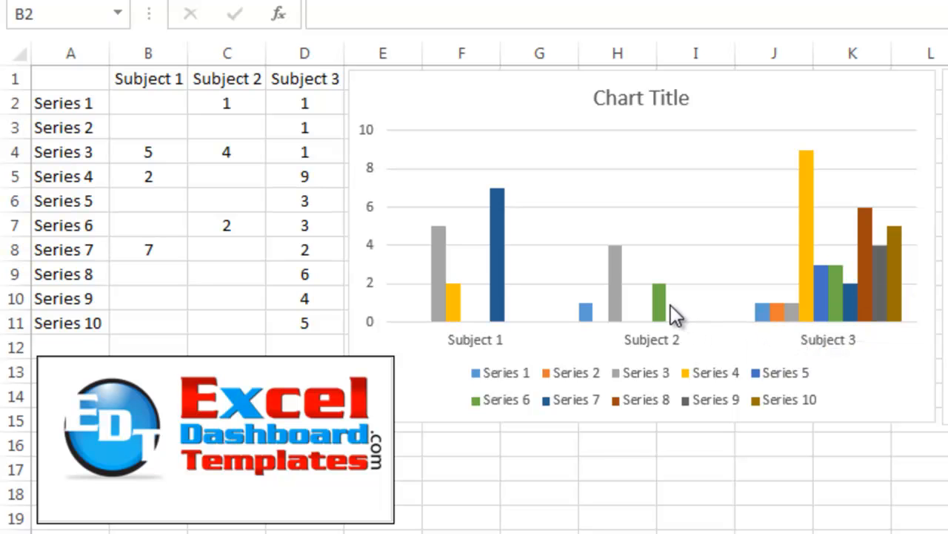
{"action": "mouse_move", "coordinate": [767, 318]}
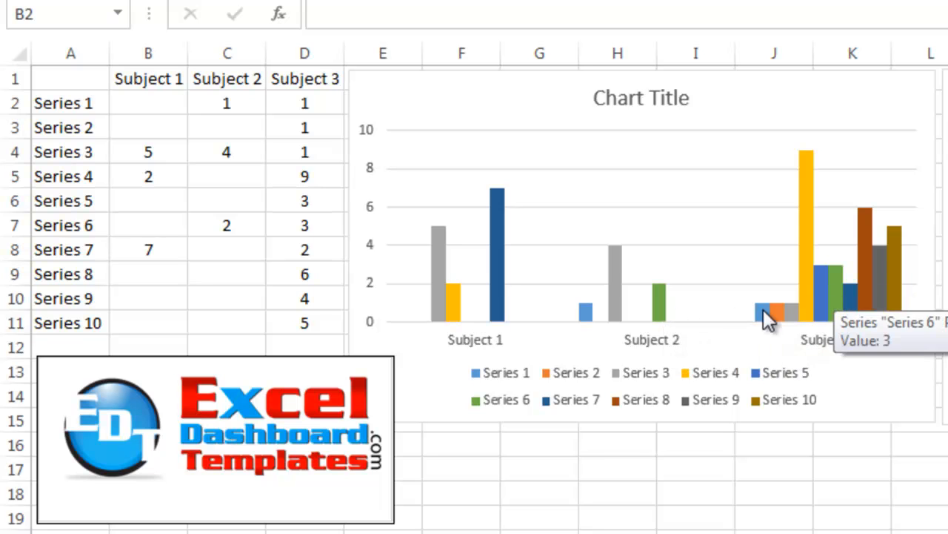
{"action": "mouse_move", "coordinate": [804, 326]}
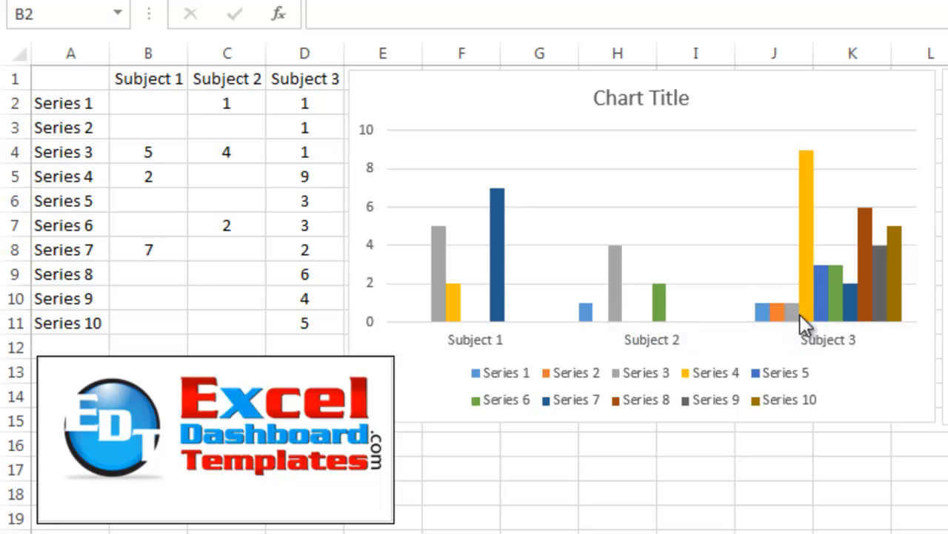
{"action": "mouse_move", "coordinate": [504, 237]}
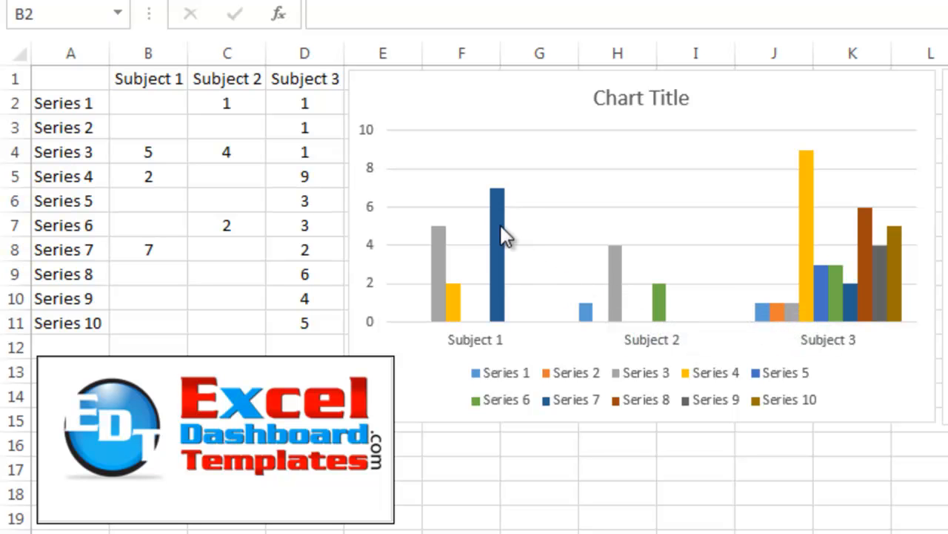
{"action": "mouse_move", "coordinate": [577, 302]}
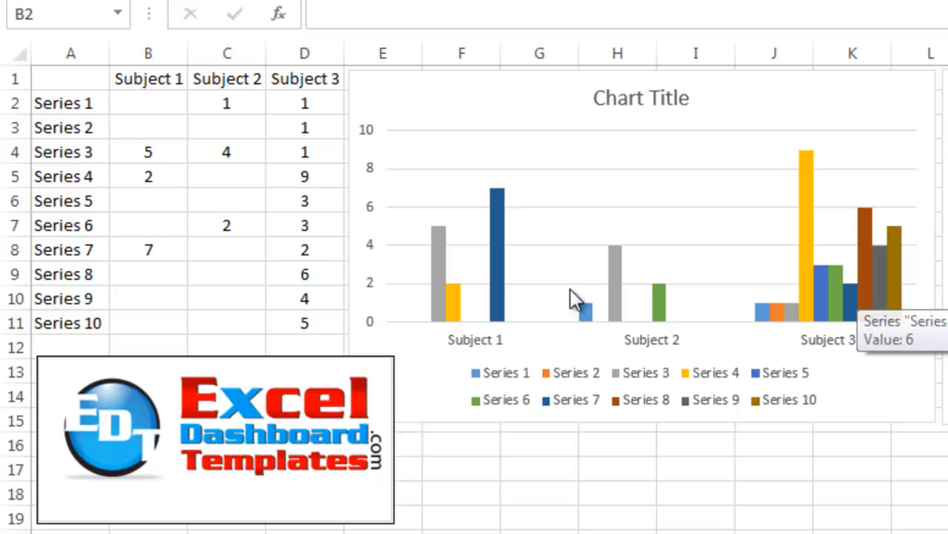
{"action": "mouse_move", "coordinate": [504, 296]}
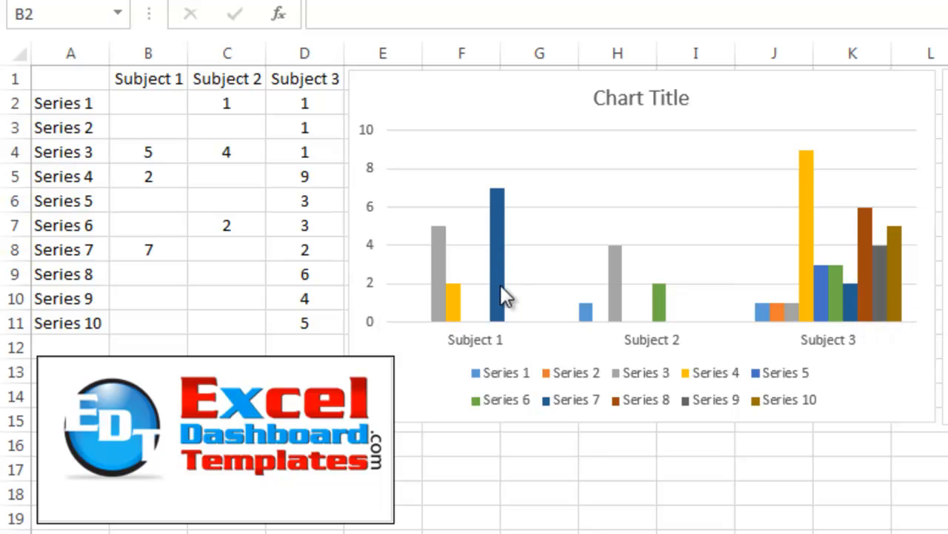
{"action": "mouse_move", "coordinate": [825, 304]}
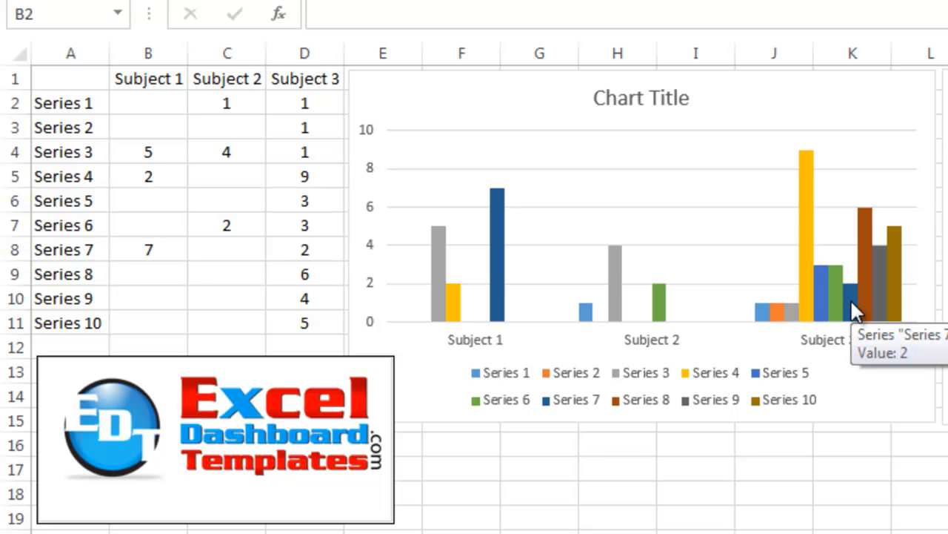
{"action": "mouse_move", "coordinate": [585, 310]}
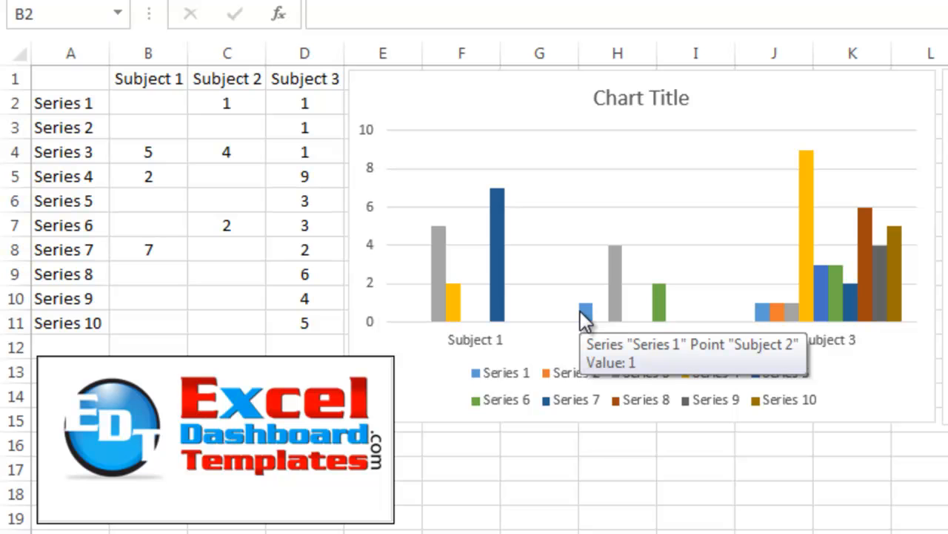
{"action": "mouse_move", "coordinate": [188, 177]}
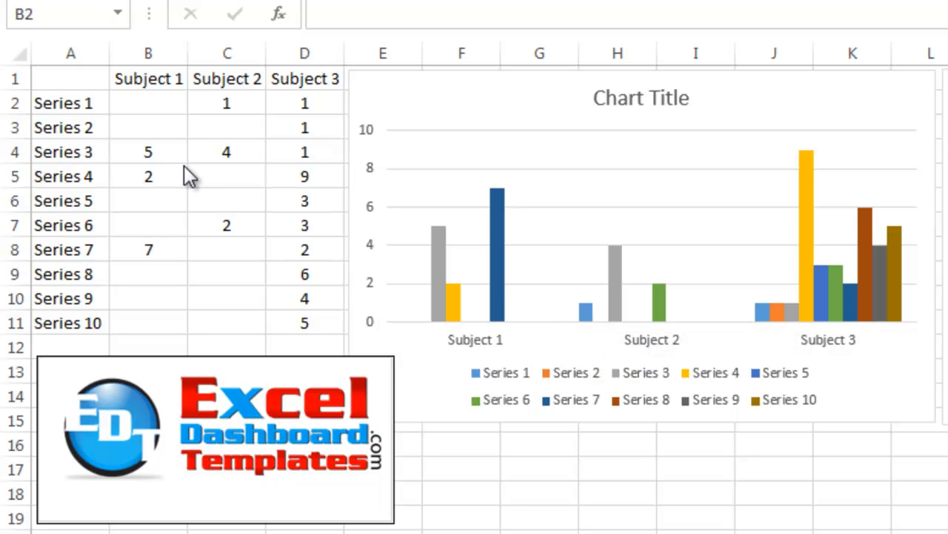
{"action": "mouse_move", "coordinate": [175, 172]}
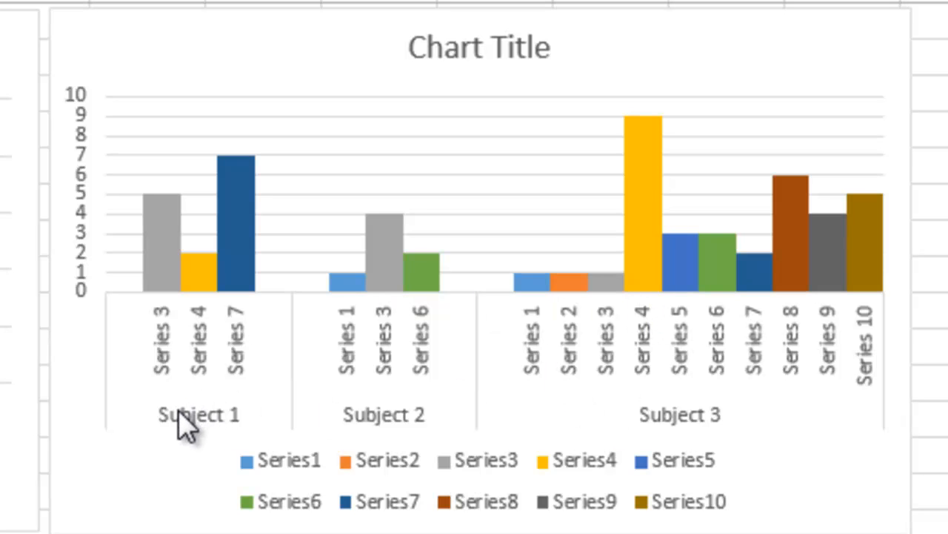
{"action": "mouse_move", "coordinate": [252, 363]}
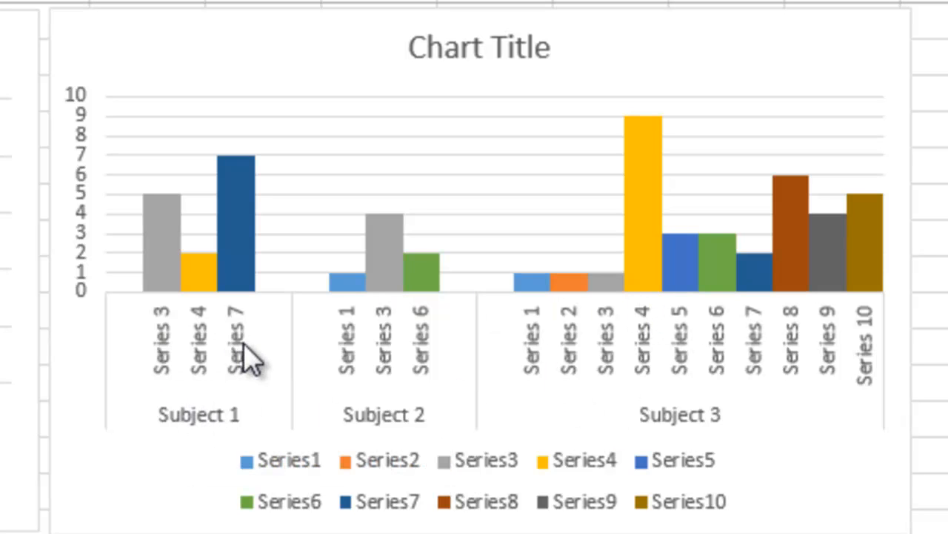
{"action": "mouse_move", "coordinate": [255, 286]}
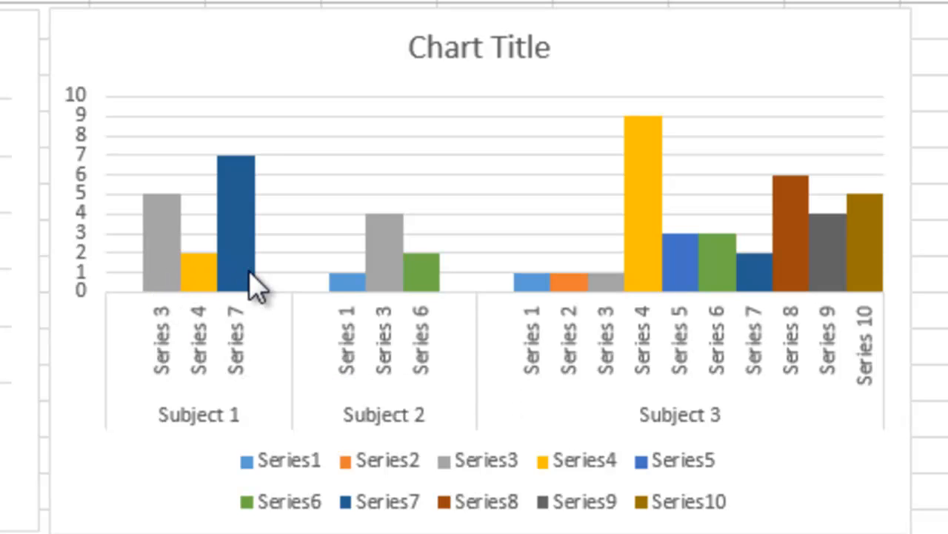
{"action": "mouse_move", "coordinate": [723, 296]}
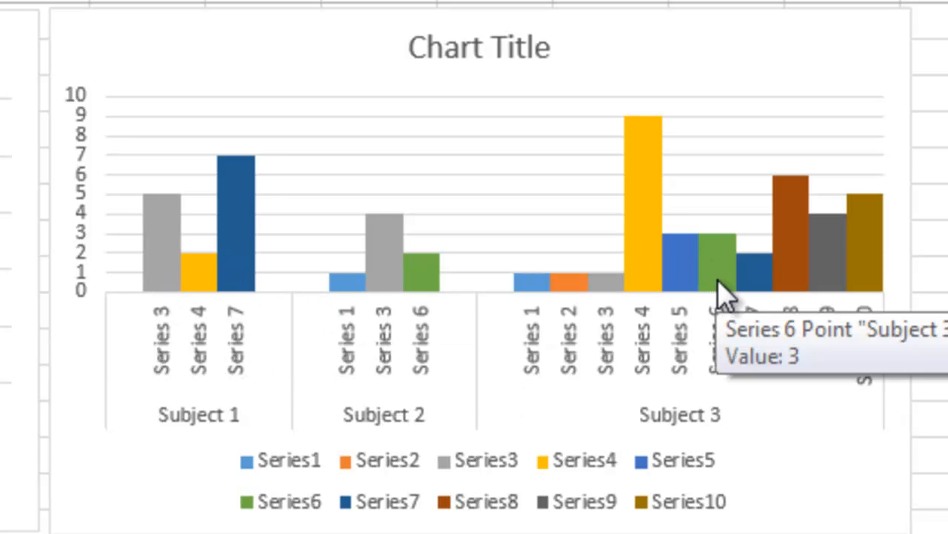
{"action": "mouse_move", "coordinate": [508, 322]}
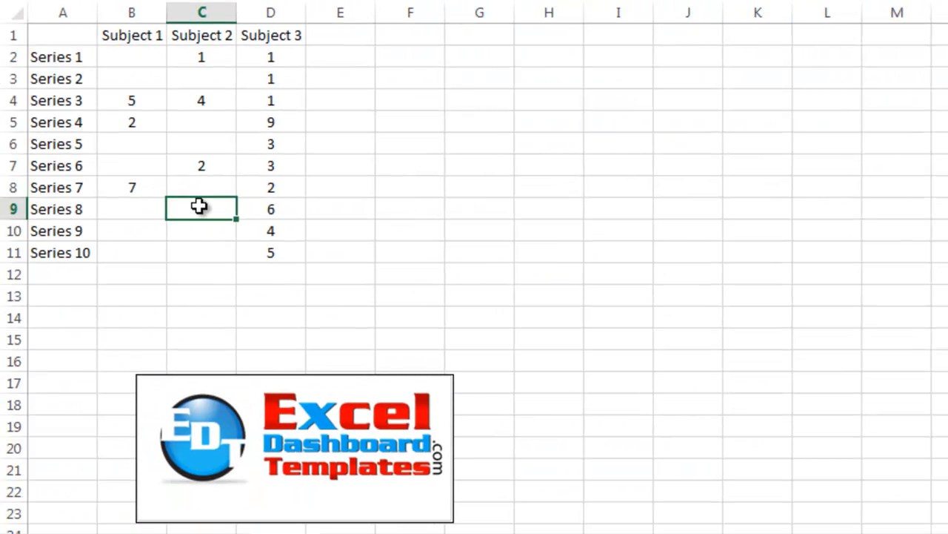
- Cut the Subject/Series table A1:D11 and paste it starting at cell P1
{"action": "left_click", "coordinate": [57, 166]}
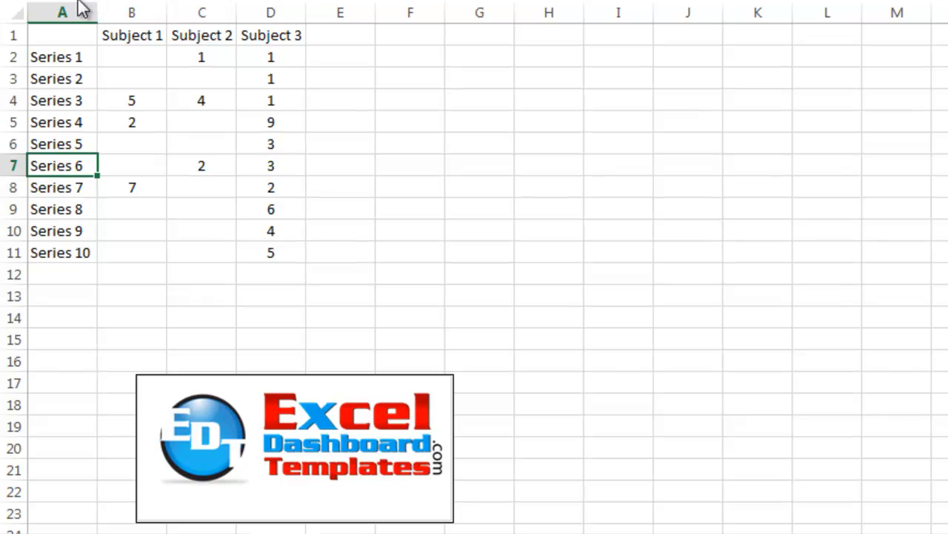
{"action": "left_click_drag", "start_coordinate": [62, 34], "coordinate": [270, 209]}
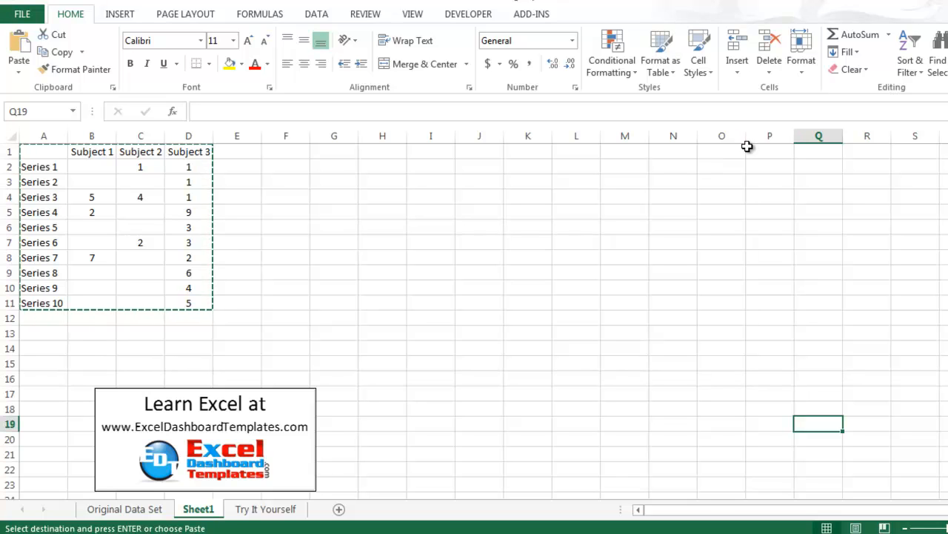
{"action": "left_click", "coordinate": [770, 151]}
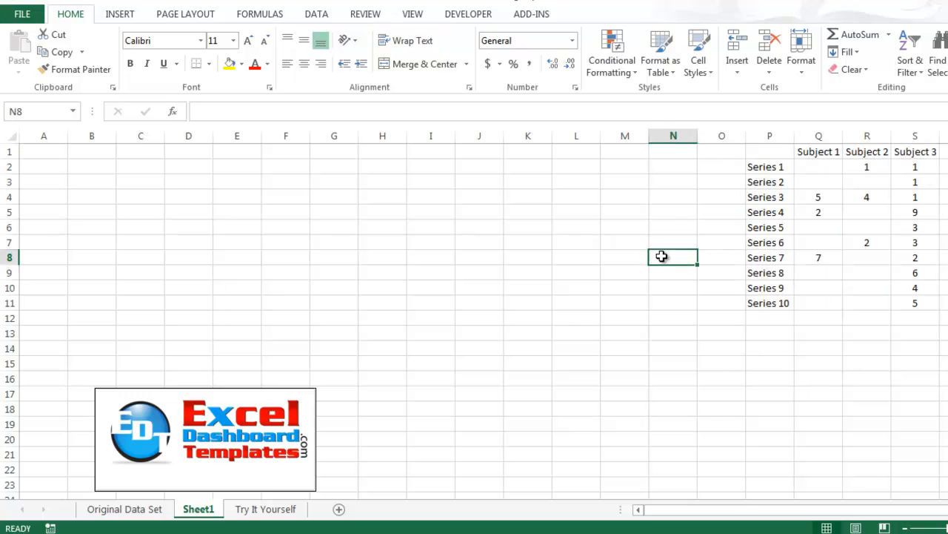
- Copy the Series 1–10 labels and paste them transposed across row 1 via Paste Special
{"action": "left_click", "coordinate": [770, 151]}
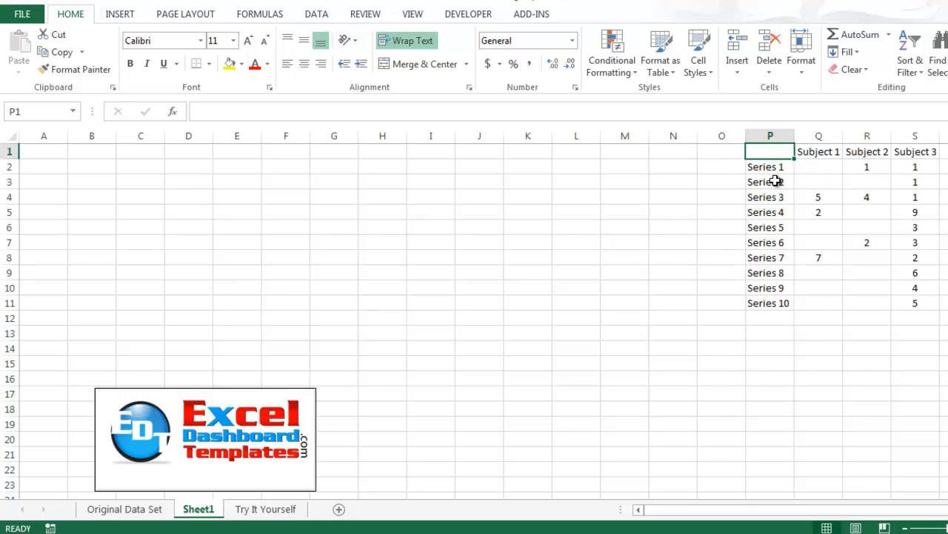
{"action": "mouse_move", "coordinate": [913, 161]}
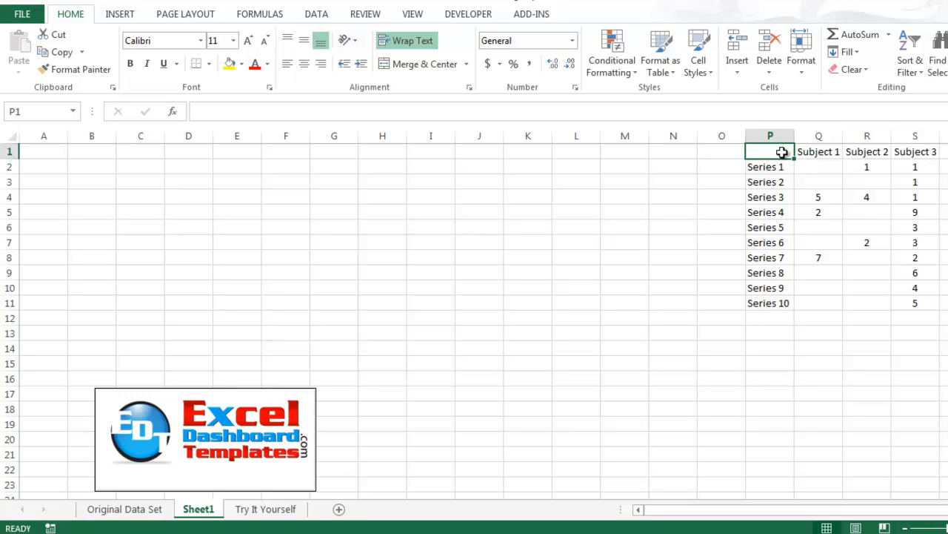
{"action": "left_click_drag", "start_coordinate": [770, 167], "coordinate": [770, 302]}
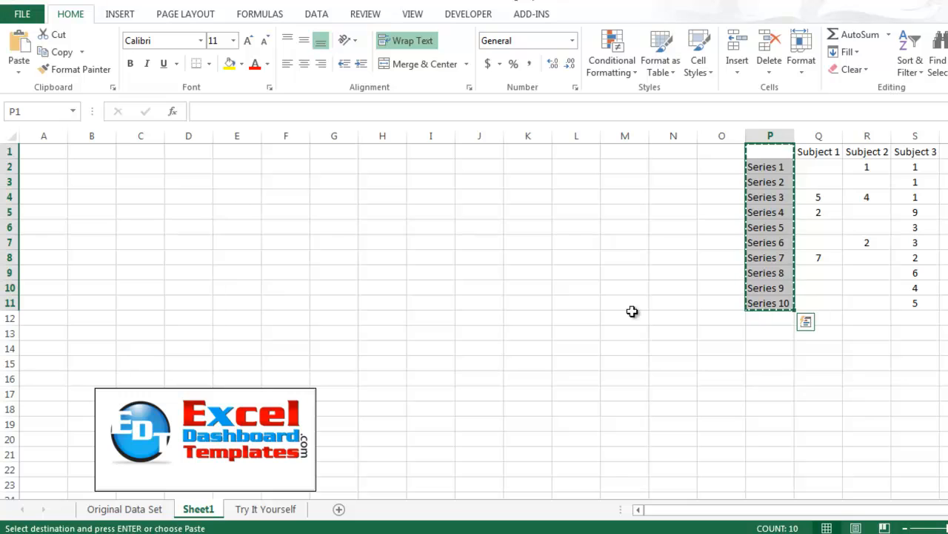
{"action": "left_click", "coordinate": [91, 151]}
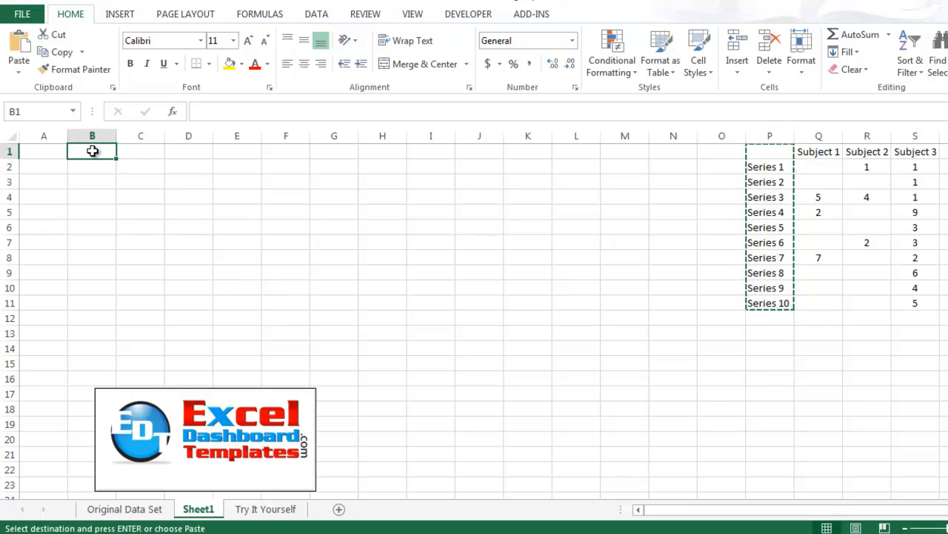
{"action": "left_click", "coordinate": [140, 151]}
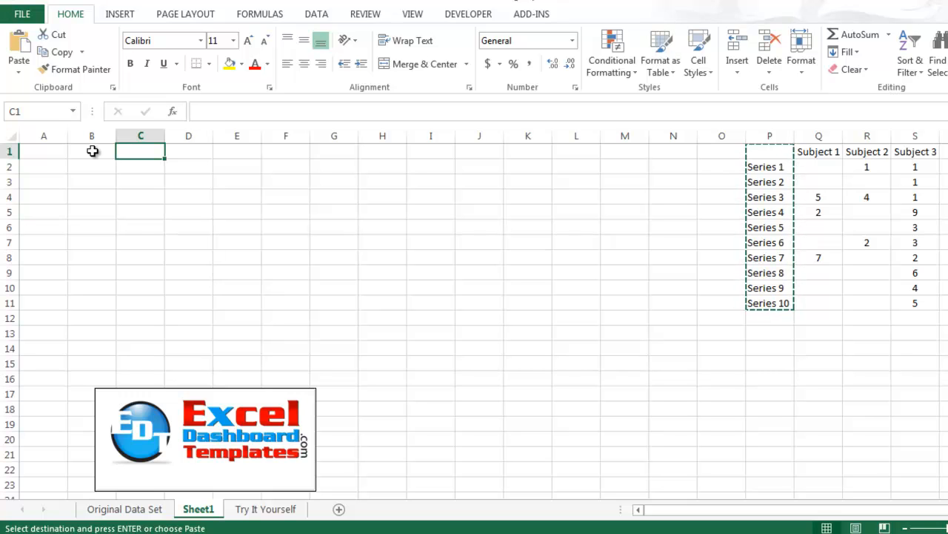
{"action": "key", "text": "alt+e"}
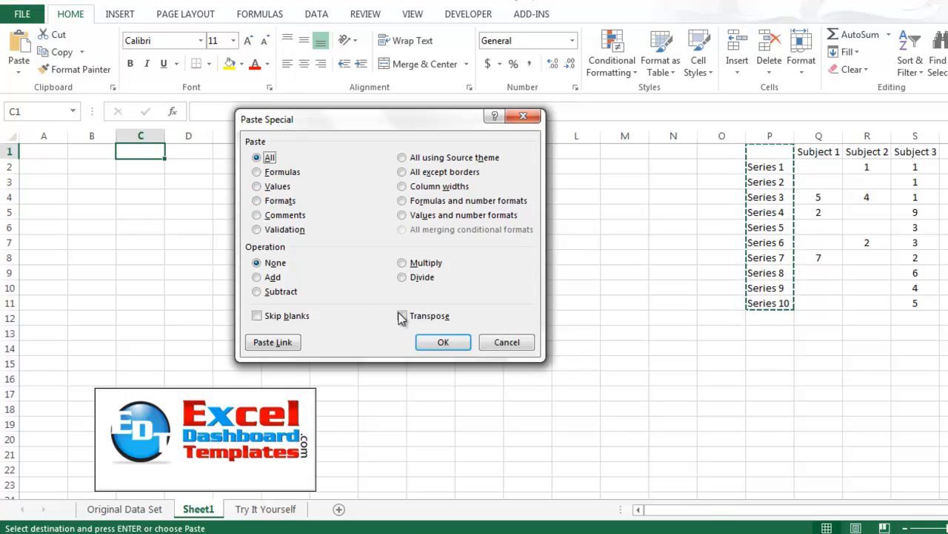
{"action": "left_click", "coordinate": [443, 341]}
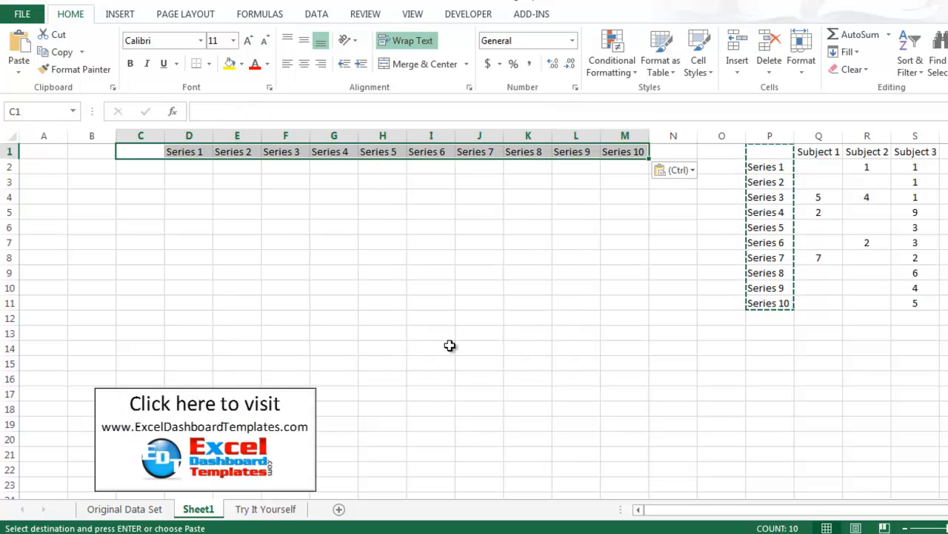
{"action": "left_click", "coordinate": [189, 151]}
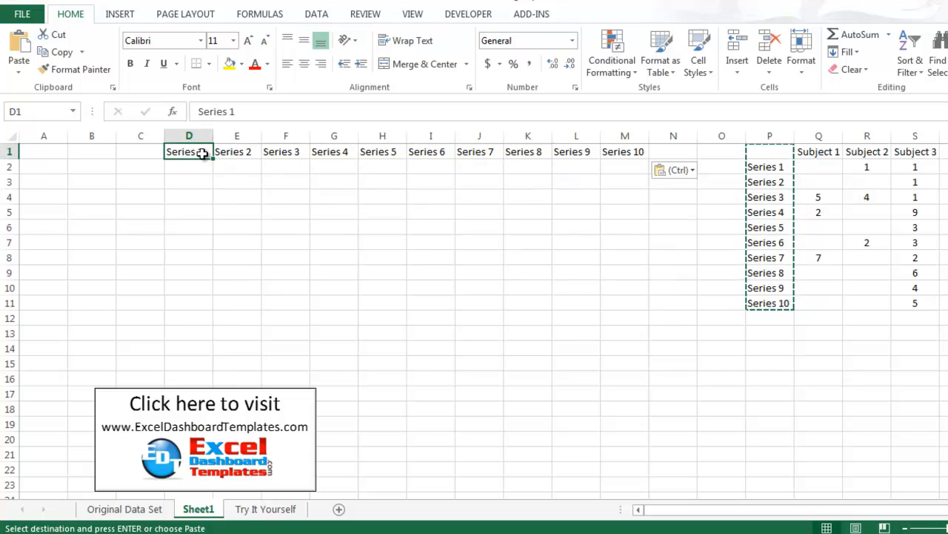
{"action": "mouse_move", "coordinate": [589, 178]}
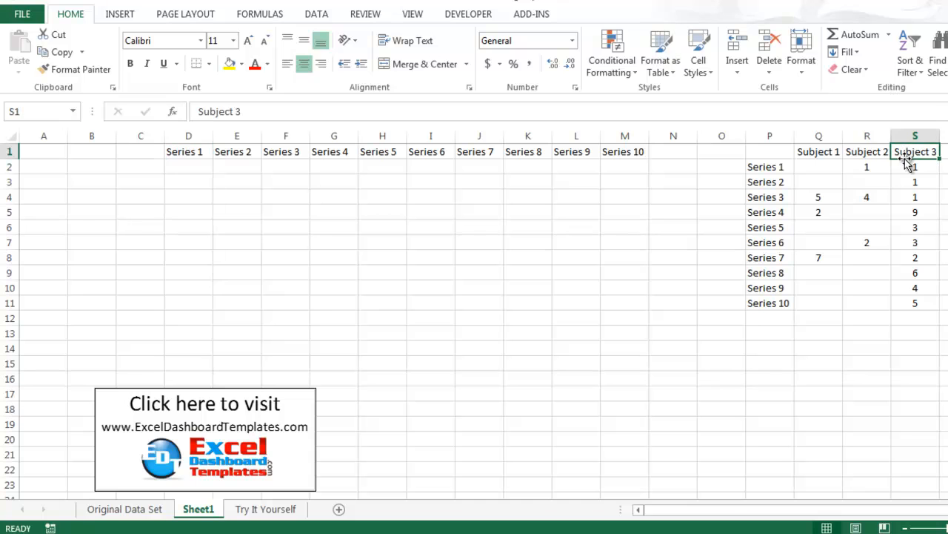
- Copy the Subject 3, Subject 2 and Subject 1 headers into A11, A7 and A3
{"action": "left_click", "coordinate": [819, 151]}
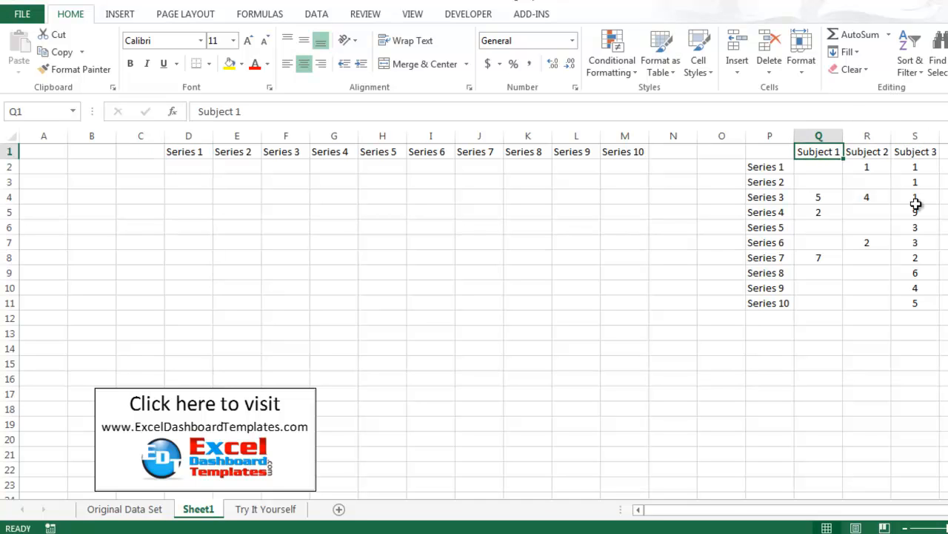
{"action": "left_click", "coordinate": [915, 152]}
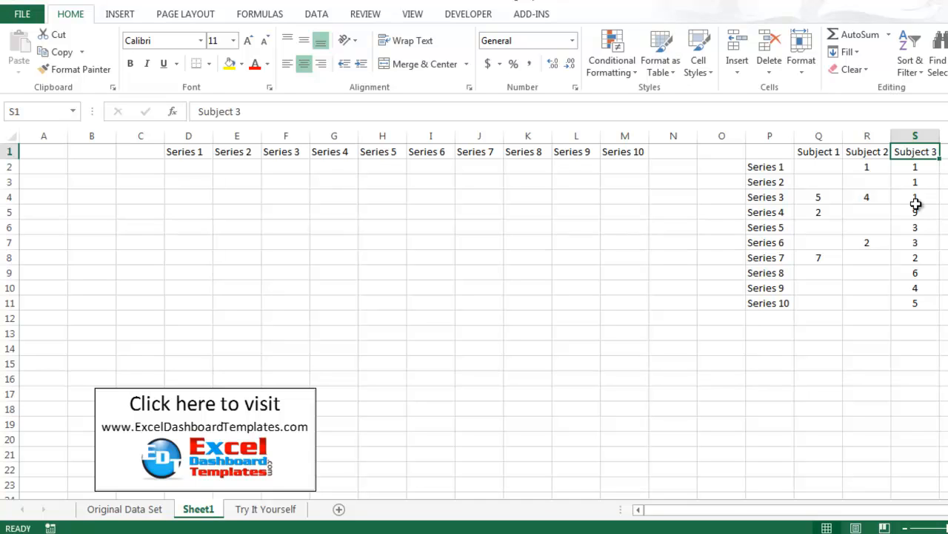
{"action": "left_click", "coordinate": [43, 165]}
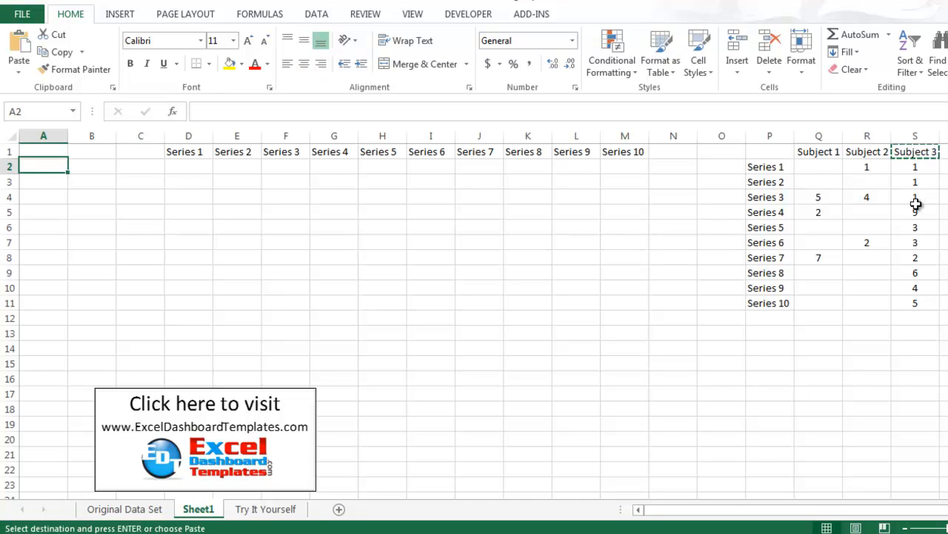
{"action": "left_click", "coordinate": [43, 302]}
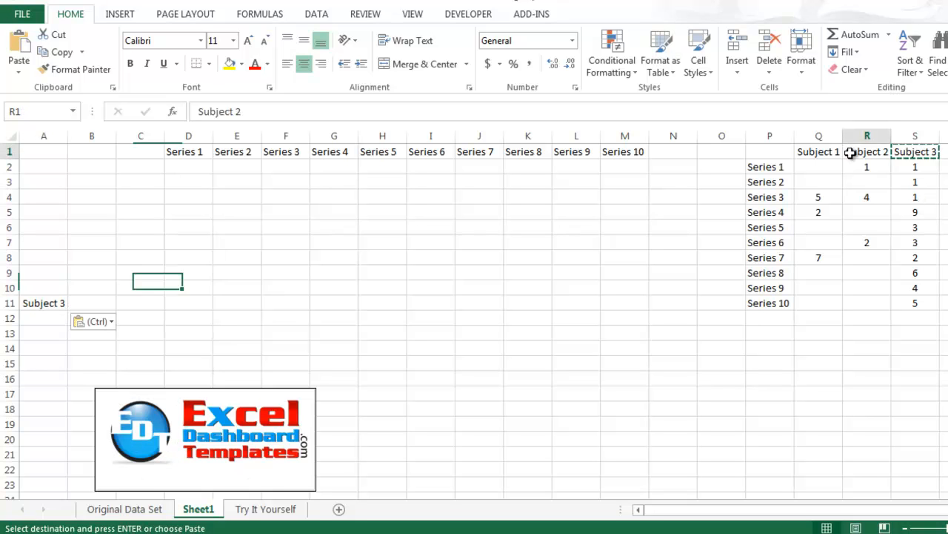
{"action": "left_click", "coordinate": [188, 151]}
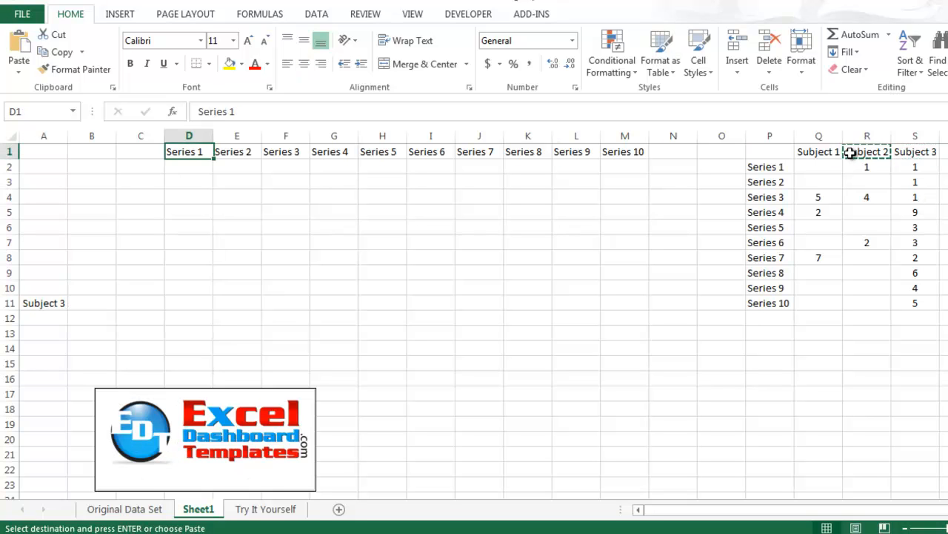
{"action": "left_click", "coordinate": [42, 242]}
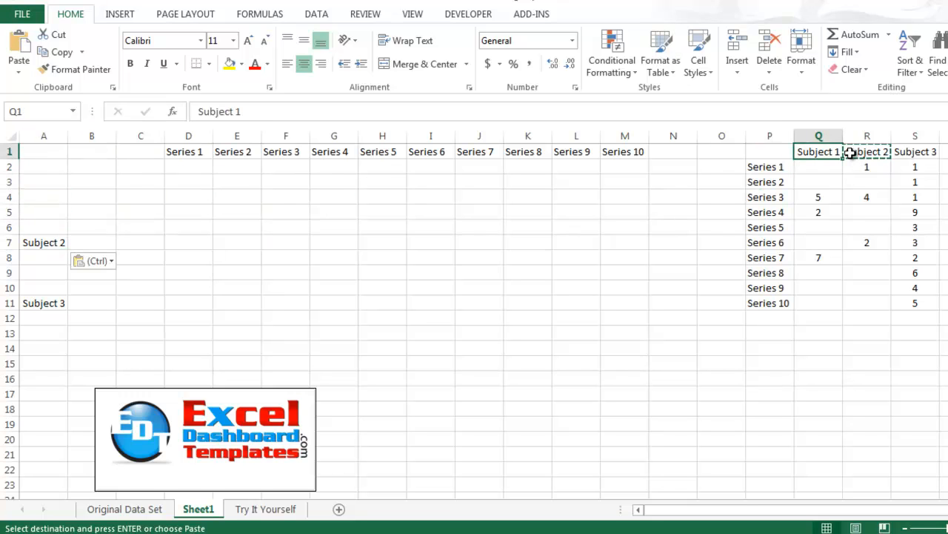
{"action": "left_click", "coordinate": [43, 151]}
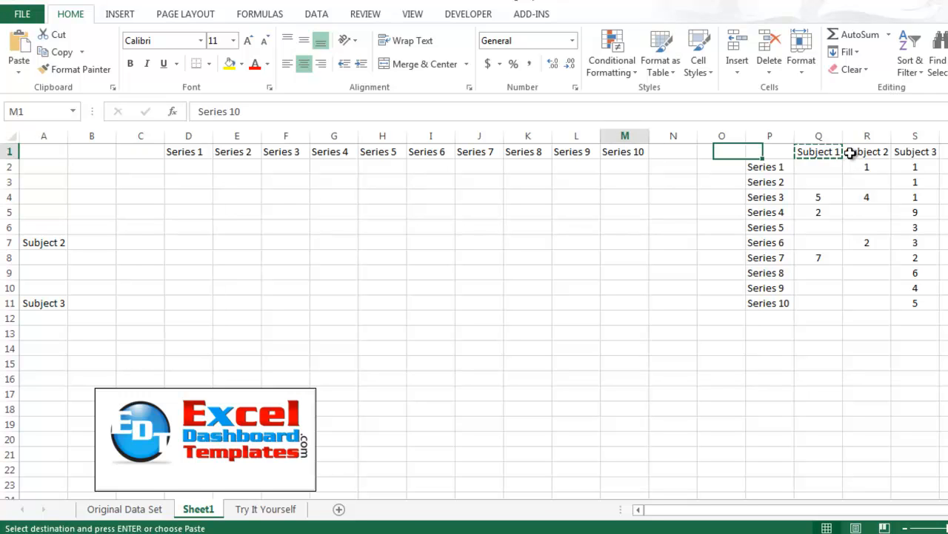
{"action": "left_click", "coordinate": [43, 182]}
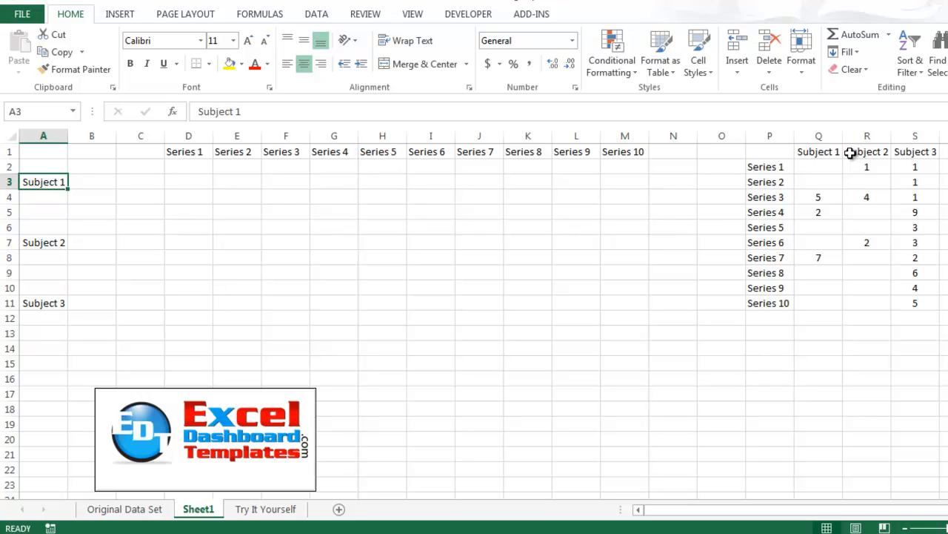
{"action": "left_click", "coordinate": [43, 302]}
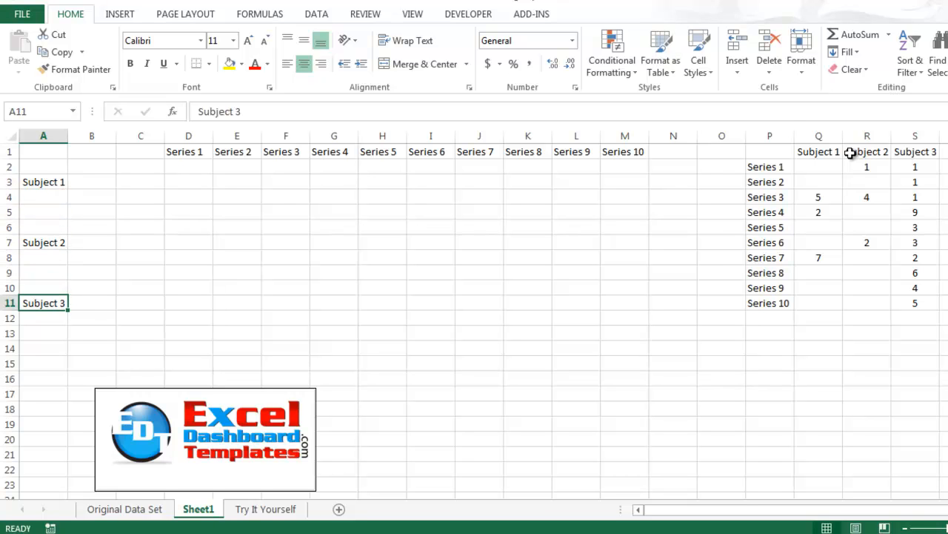
- Copy the Series 1–10 labels into B12:B21
{"action": "left_click", "coordinate": [769, 166]}
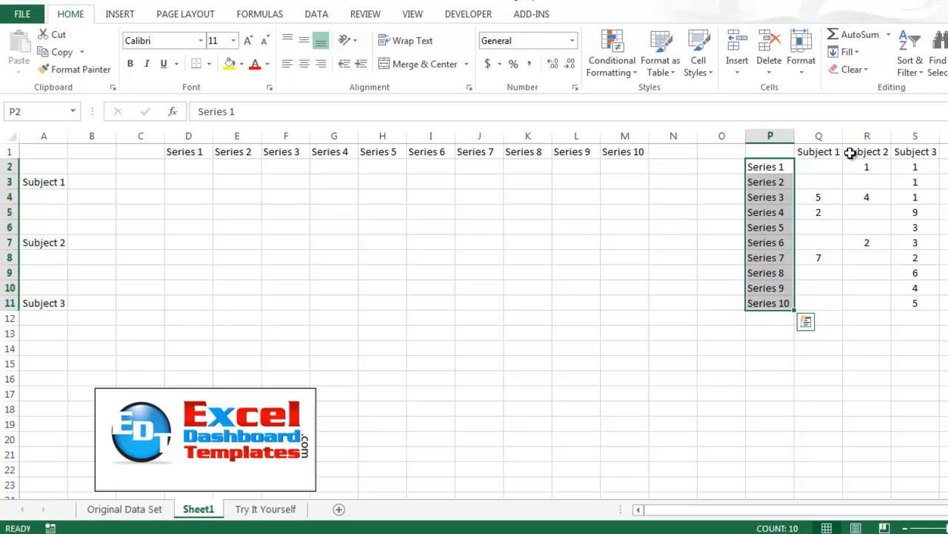
{"action": "left_click", "coordinate": [43, 166]}
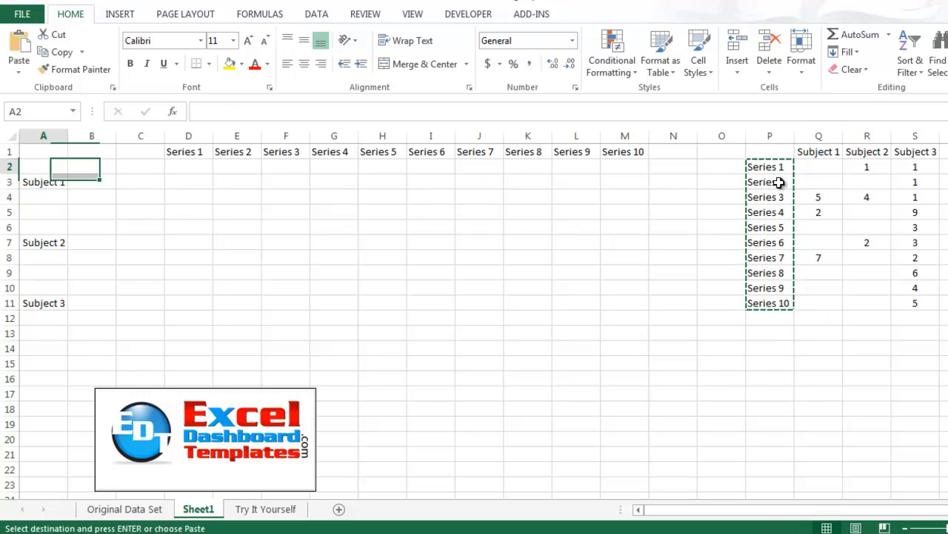
{"action": "left_click", "coordinate": [92, 333]}
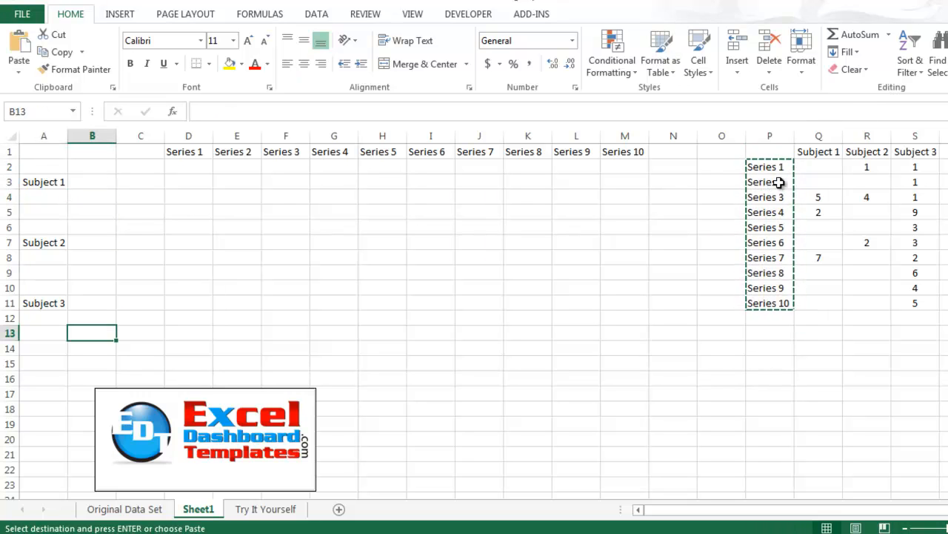
{"action": "key", "text": "ctrl+v"}
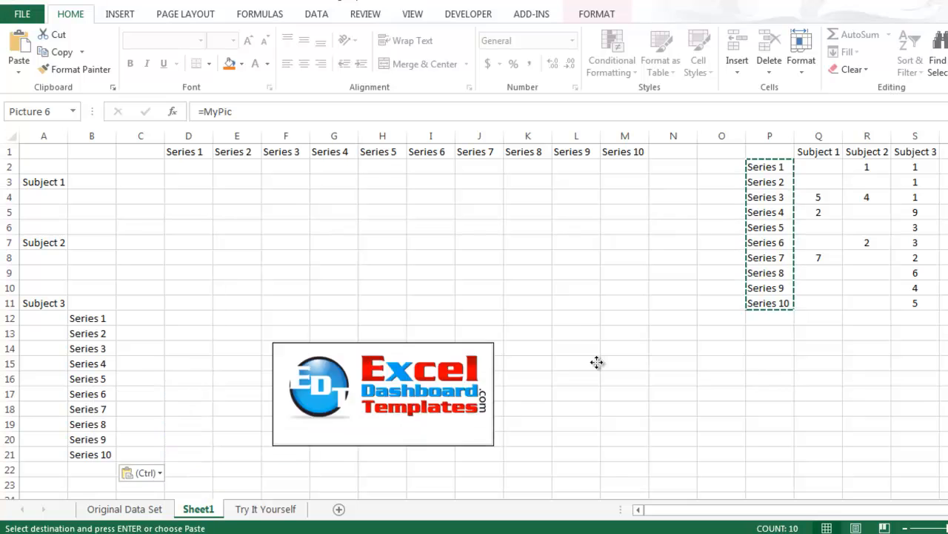
- Move the logo picture beside the table and delete the empty column C
{"action": "left_click_drag", "start_coordinate": [383, 393], "coordinate": [829, 363]}
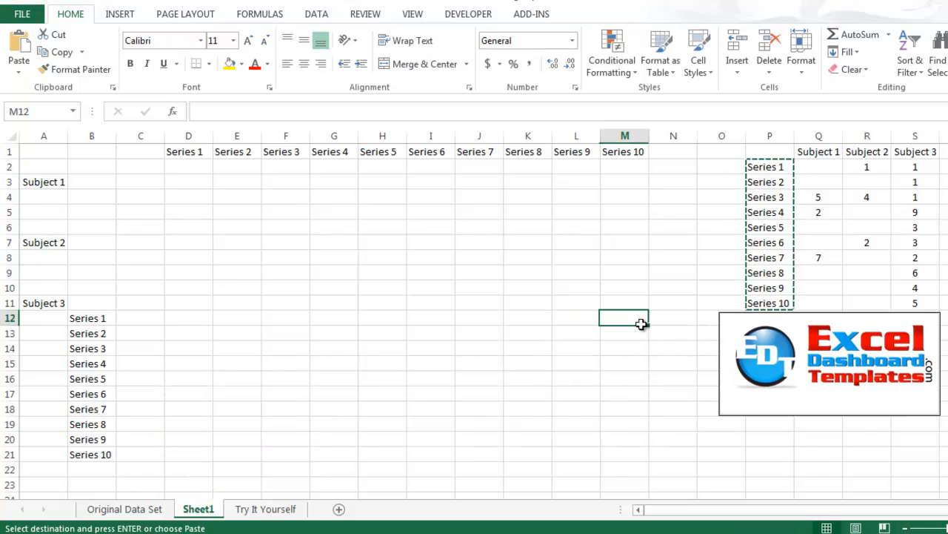
{"action": "left_click", "coordinate": [92, 317]}
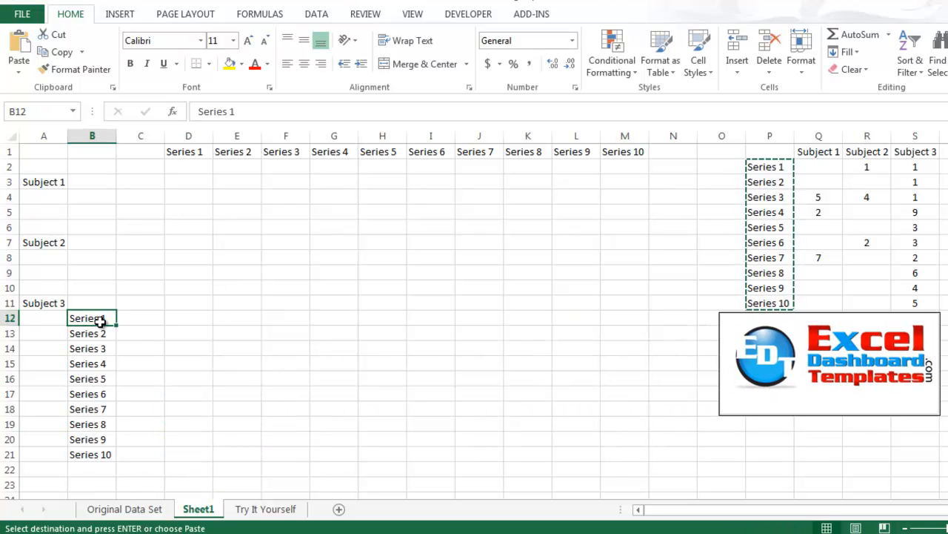
{"action": "left_click", "coordinate": [140, 166]}
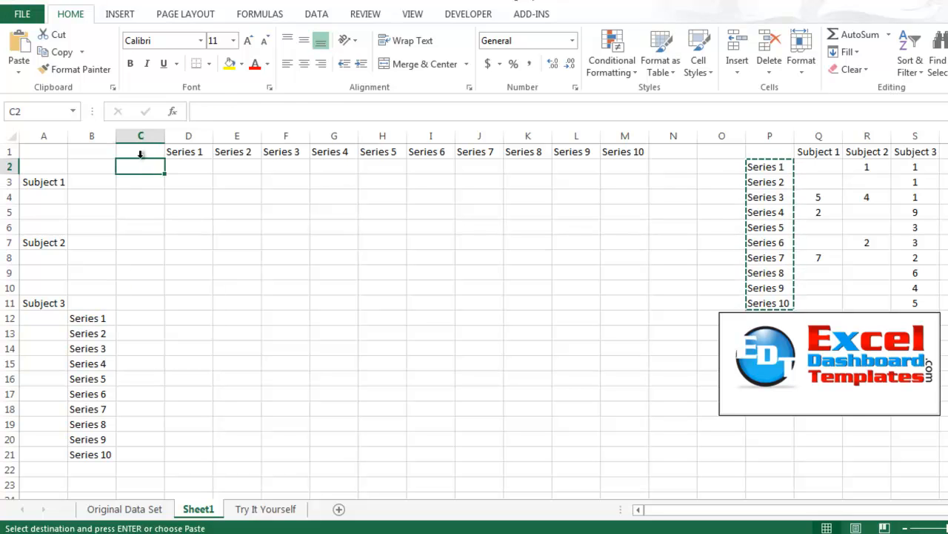
{"action": "right_click", "coordinate": [140, 135]}
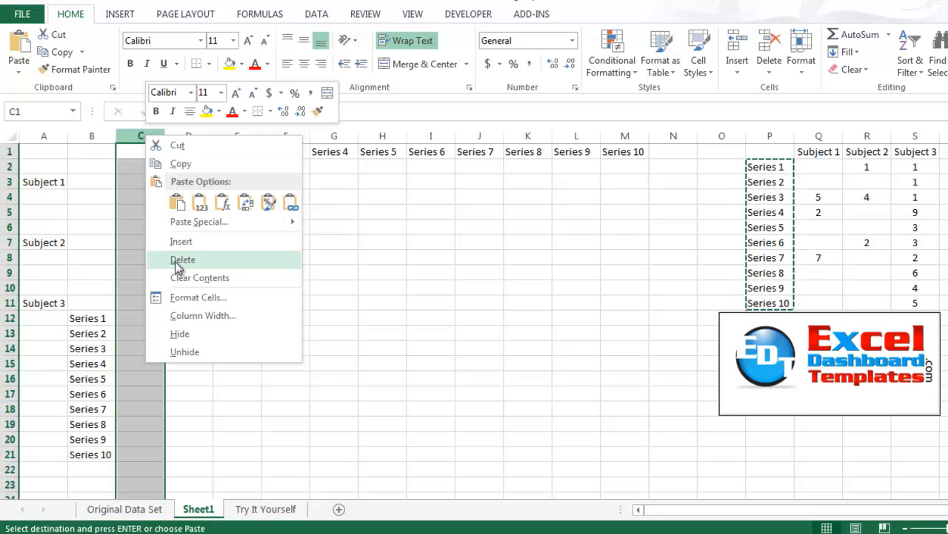
{"action": "left_click", "coordinate": [183, 259]}
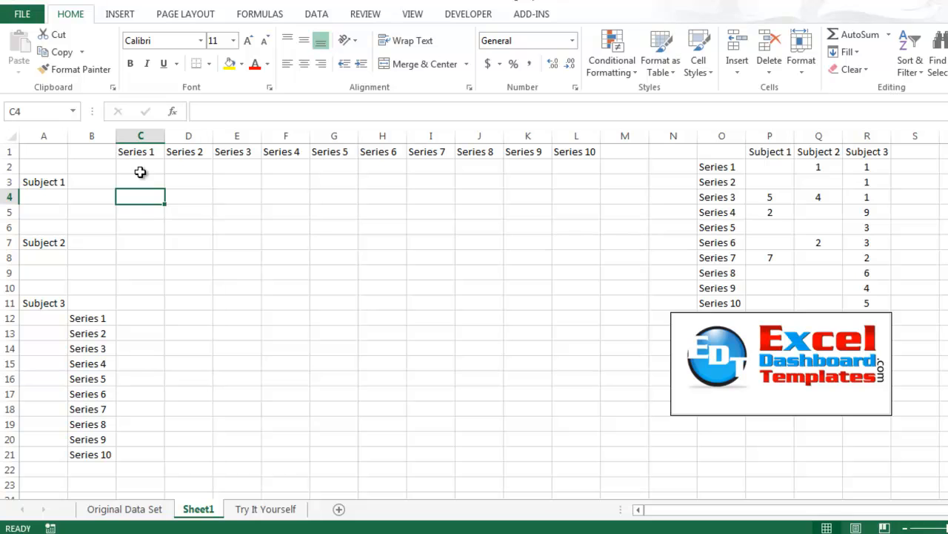
{"action": "mouse_move", "coordinate": [852, 184]}
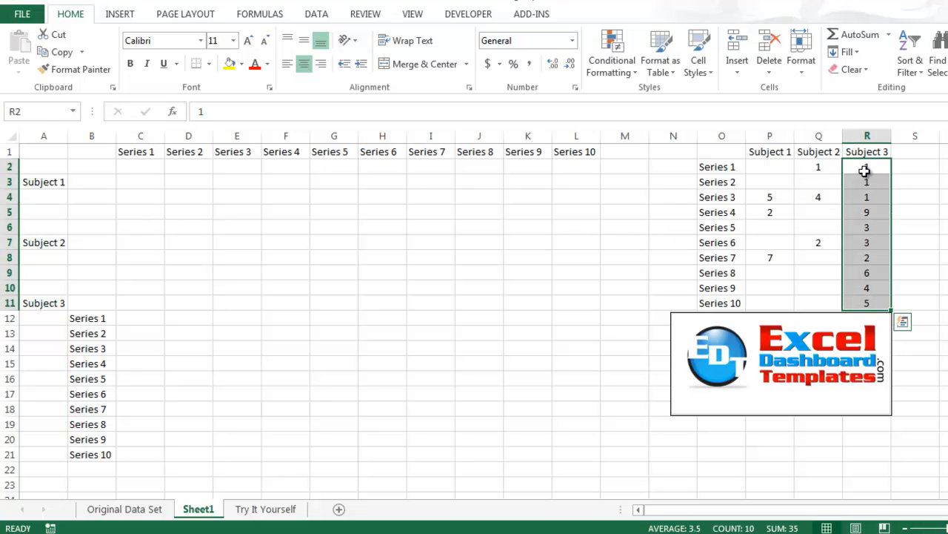
- Paste Subject 3's values into column C beside the series labels
{"action": "left_click", "coordinate": [140, 318]}
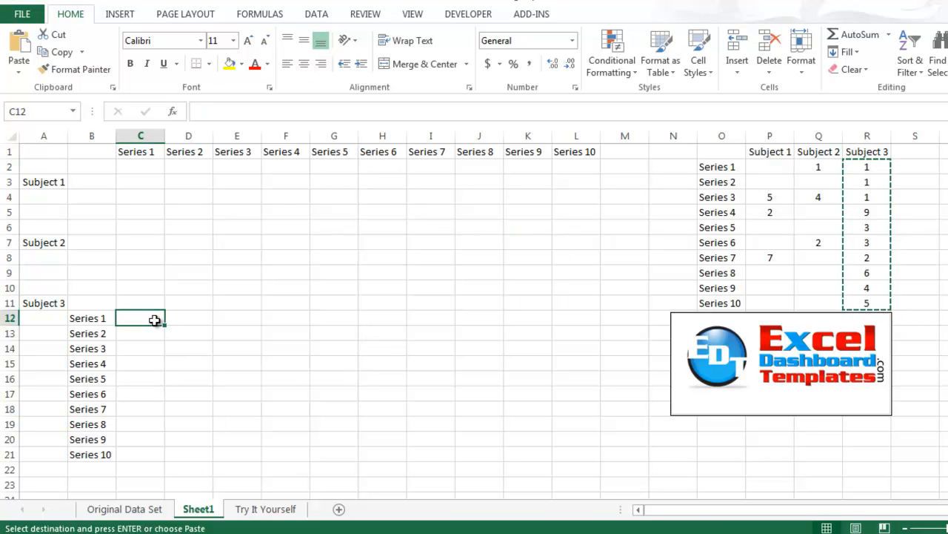
{"action": "key", "text": "ctrl+v"}
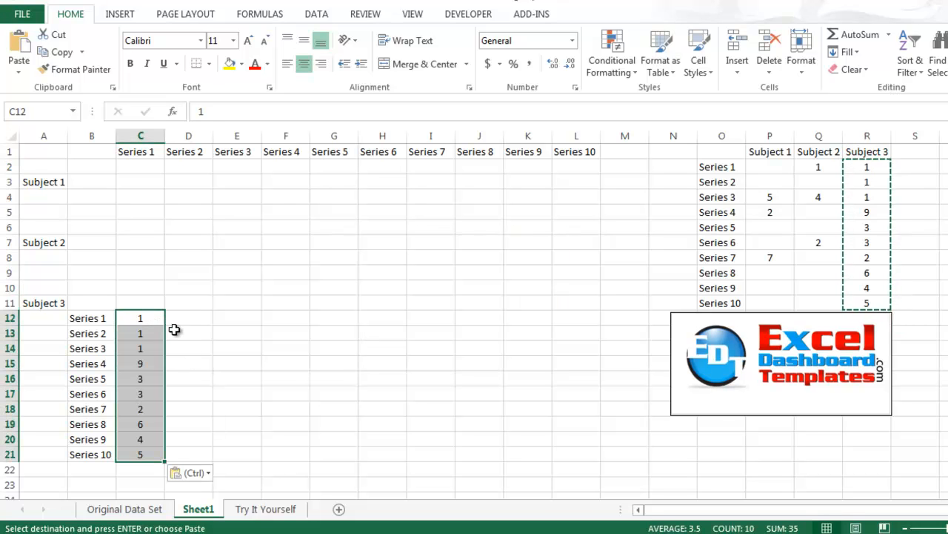
{"action": "left_click", "coordinate": [43, 302]}
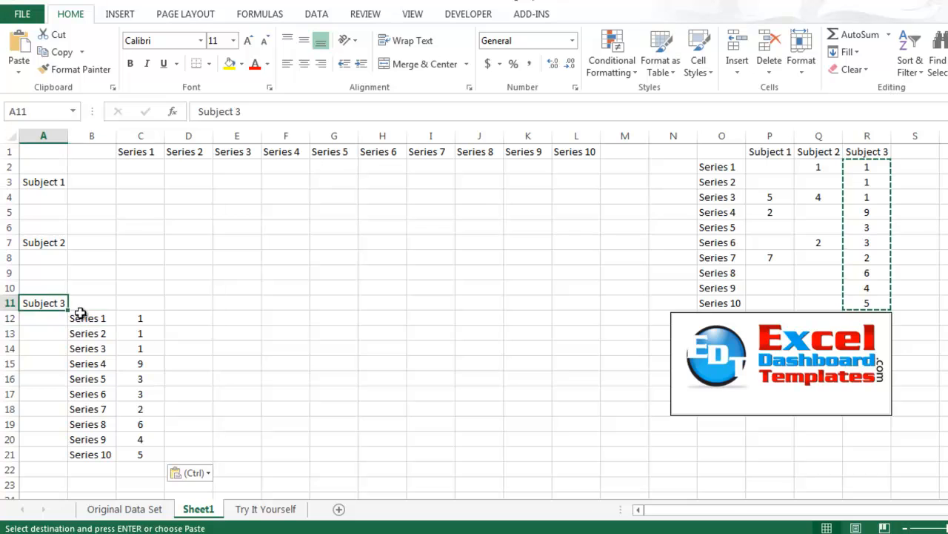
{"action": "left_click", "coordinate": [140, 409]}
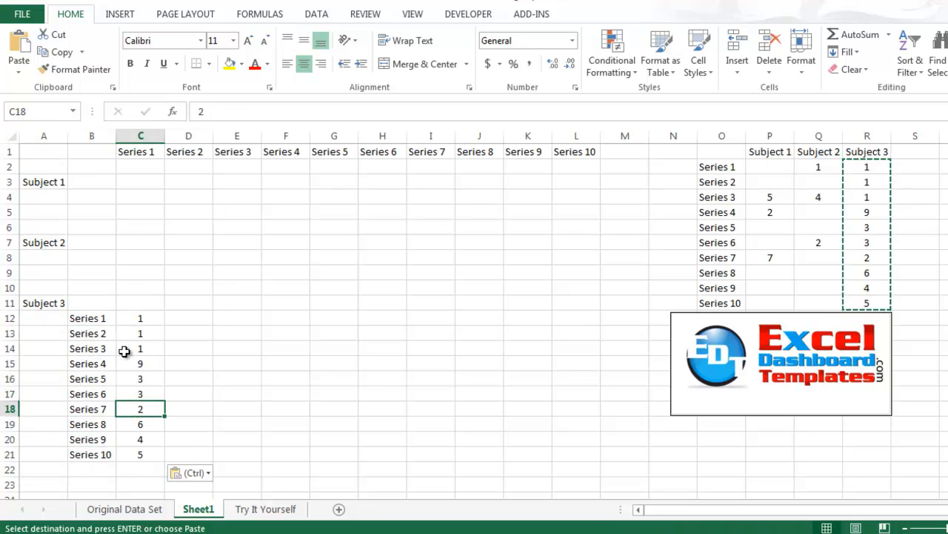
{"action": "mouse_move", "coordinate": [151, 335]}
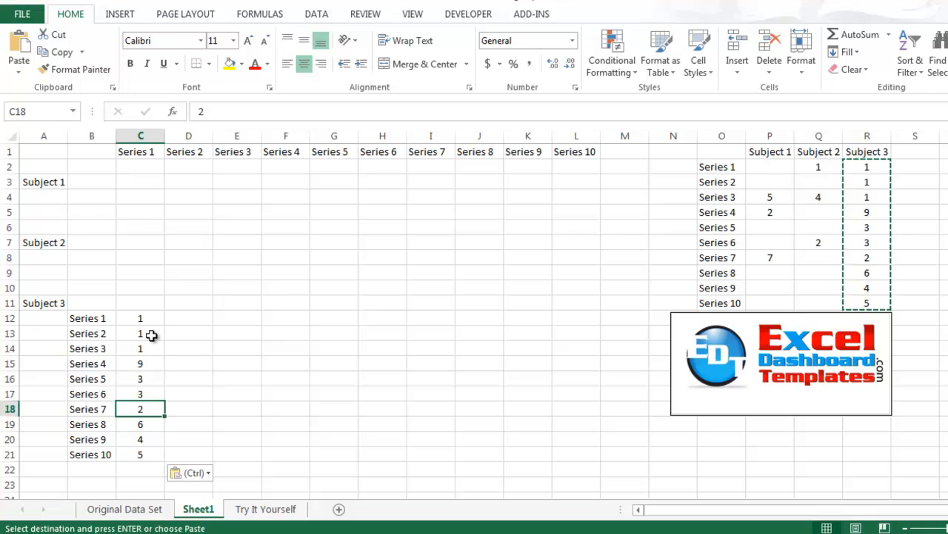
{"action": "left_click", "coordinate": [140, 333]}
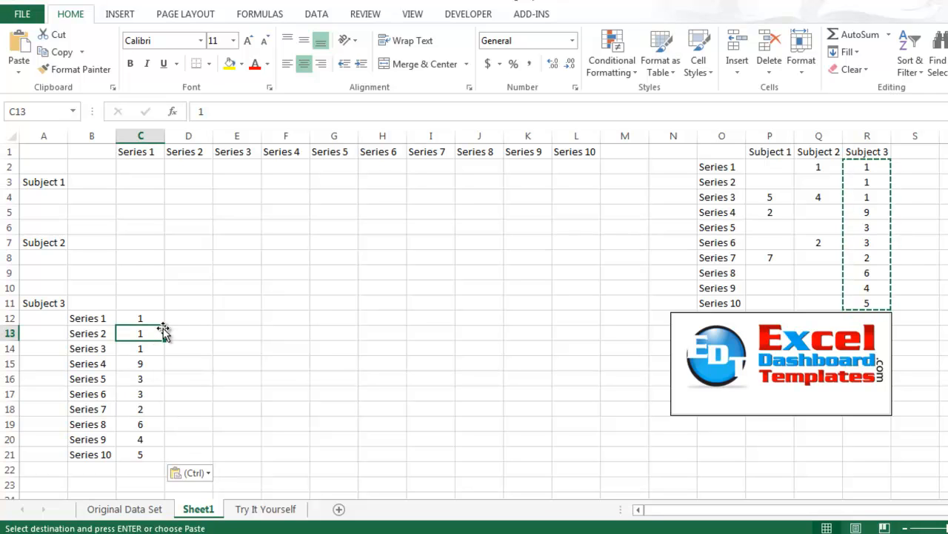
- Shift Subject 3's values rightward column by column into a diagonal from C12 to L21
{"action": "left_click", "coordinate": [189, 151]}
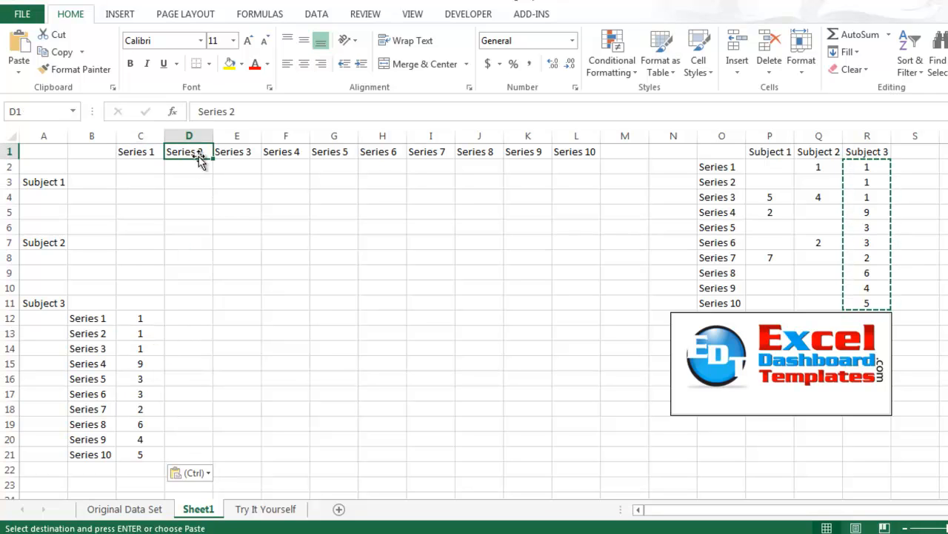
{"action": "left_click", "coordinate": [140, 333]}
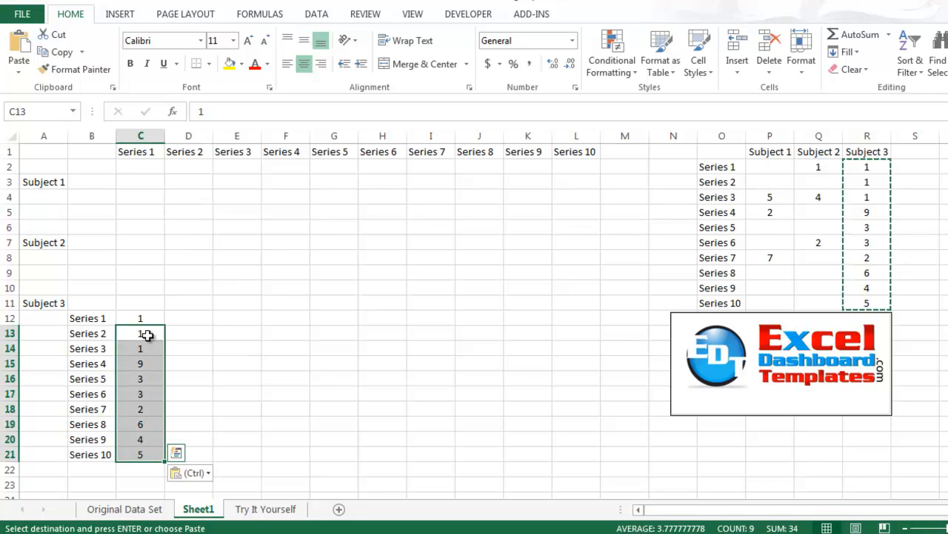
{"action": "left_click", "coordinate": [188, 333]}
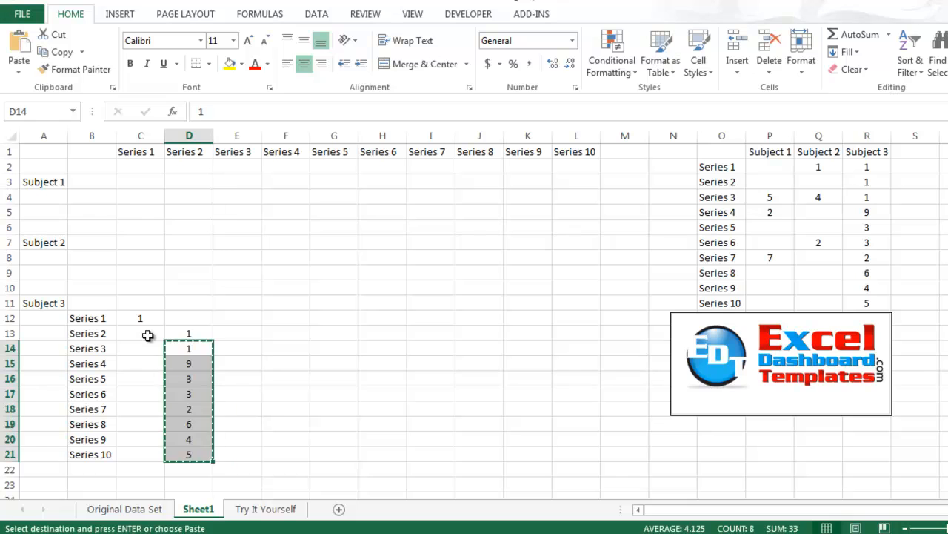
{"action": "left_click", "coordinate": [237, 348]}
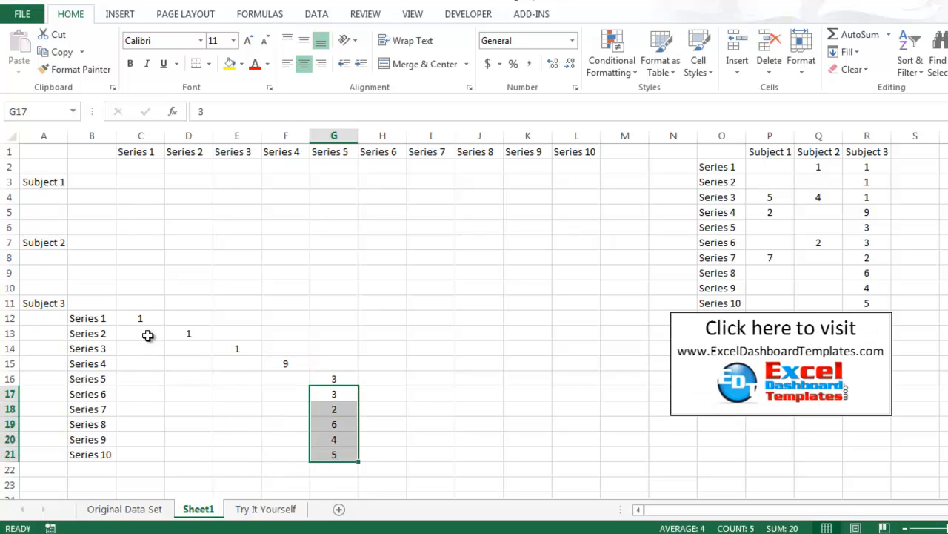
{"action": "left_click", "coordinate": [382, 408]}
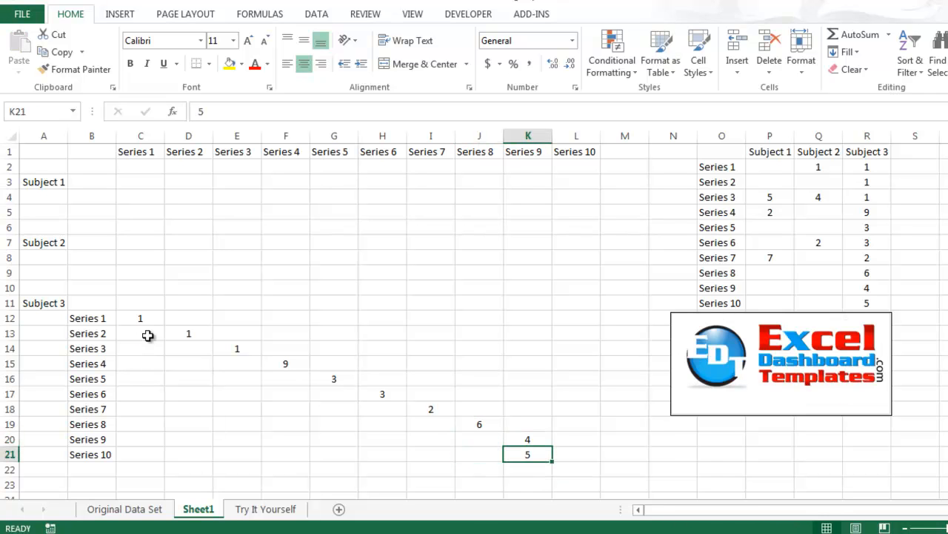
{"action": "left_click", "coordinate": [575, 454]}
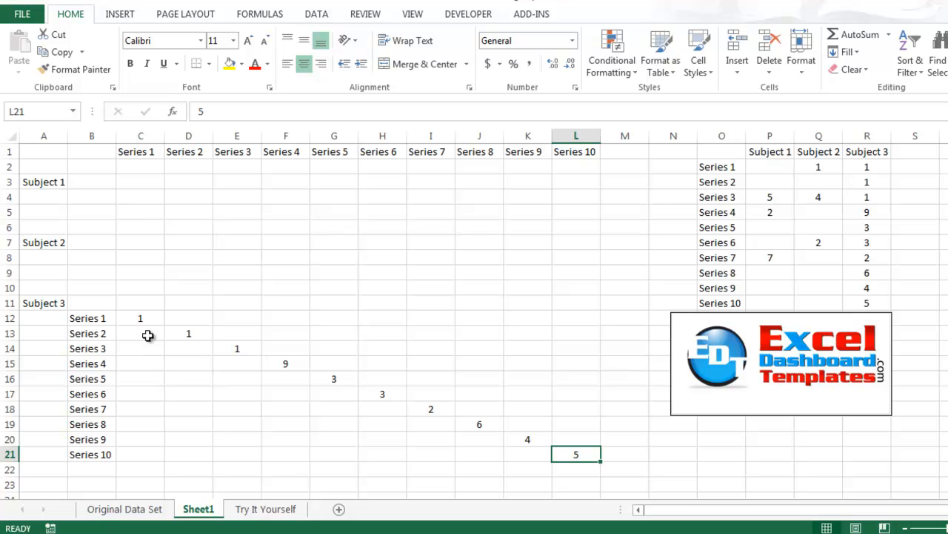
{"action": "mouse_move", "coordinate": [786, 205]}
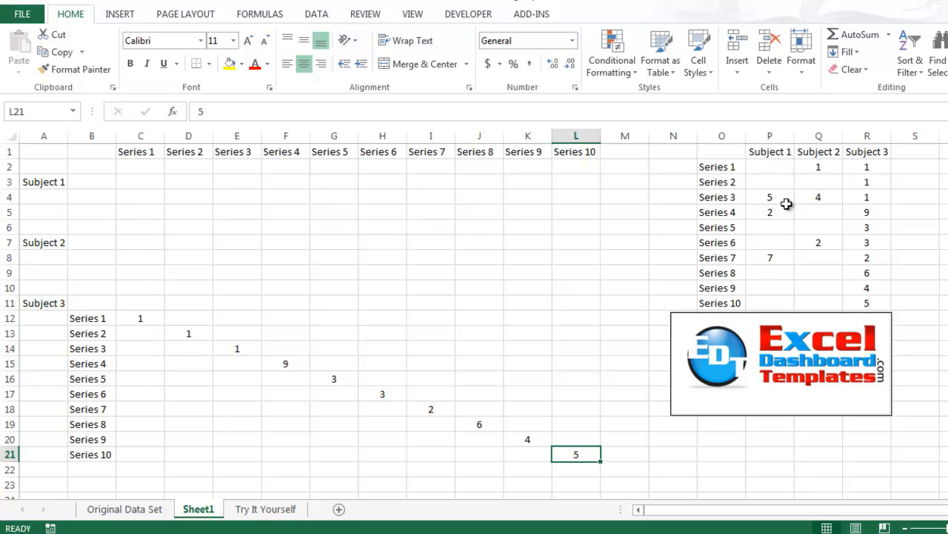
{"action": "left_click", "coordinate": [722, 166]}
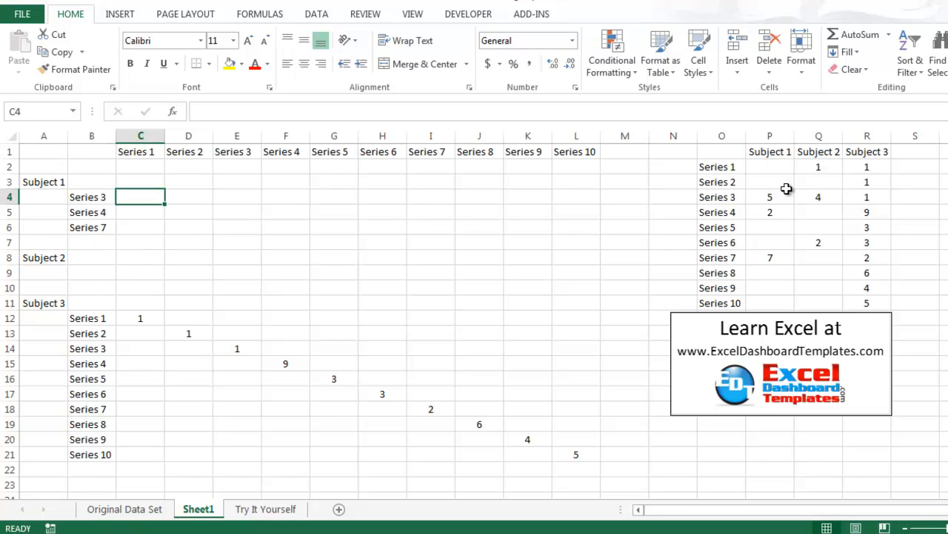
- Enter Subject 1's values 5, 2 and 7 under the Series 3, 4 and 7 columns
{"action": "left_click", "coordinate": [770, 196]}
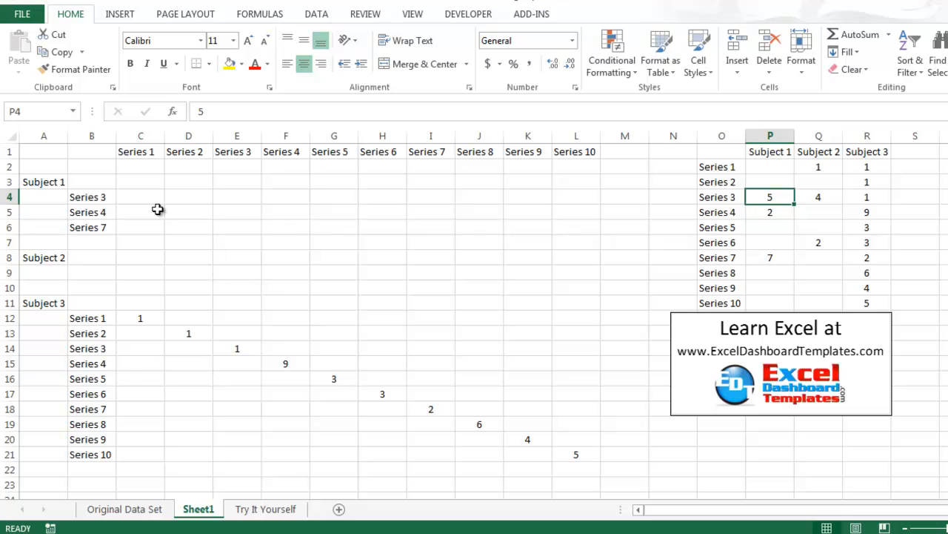
{"action": "mouse_move", "coordinate": [263, 198]}
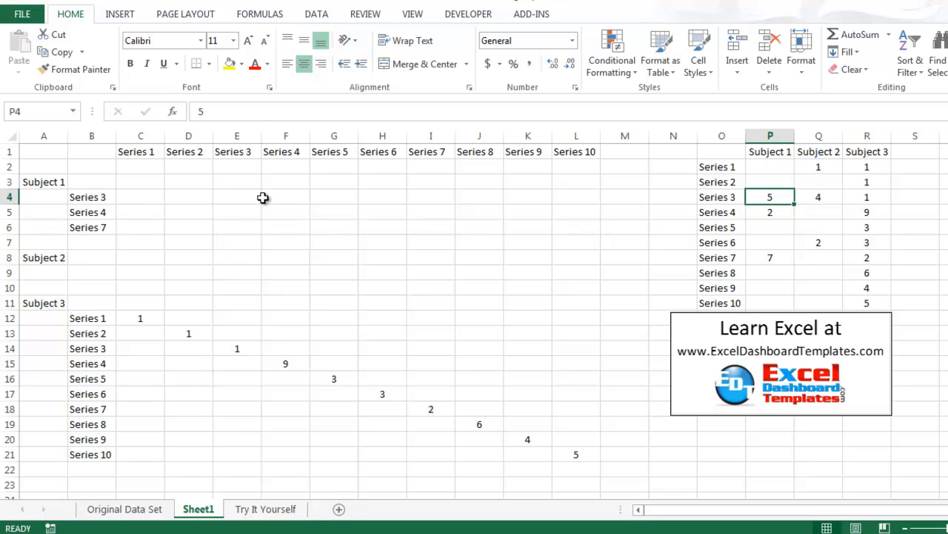
{"action": "type", "text": "54"}
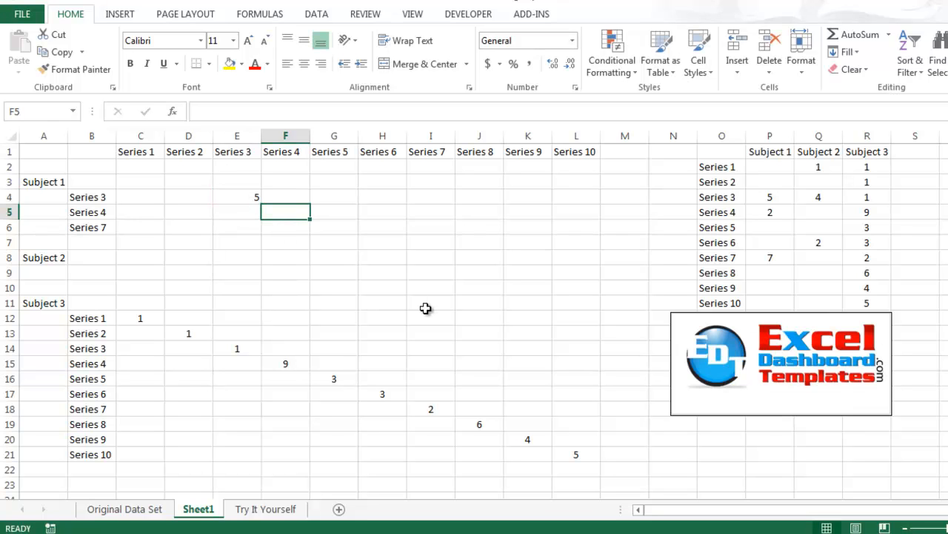
{"action": "type", "text": "2"}
{"action": "left_click", "coordinate": [430, 227]}
{"action": "type", "text": "7"}
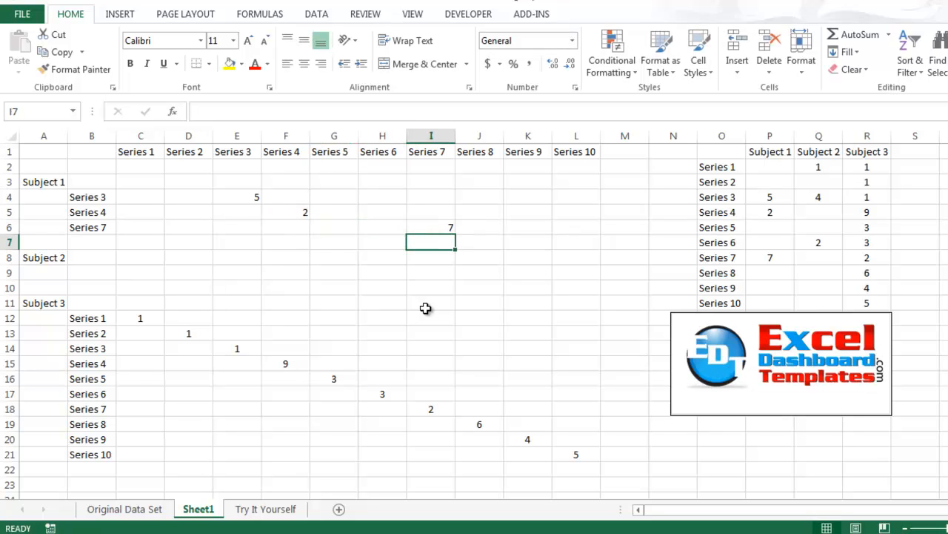
{"action": "left_click", "coordinate": [43, 181]}
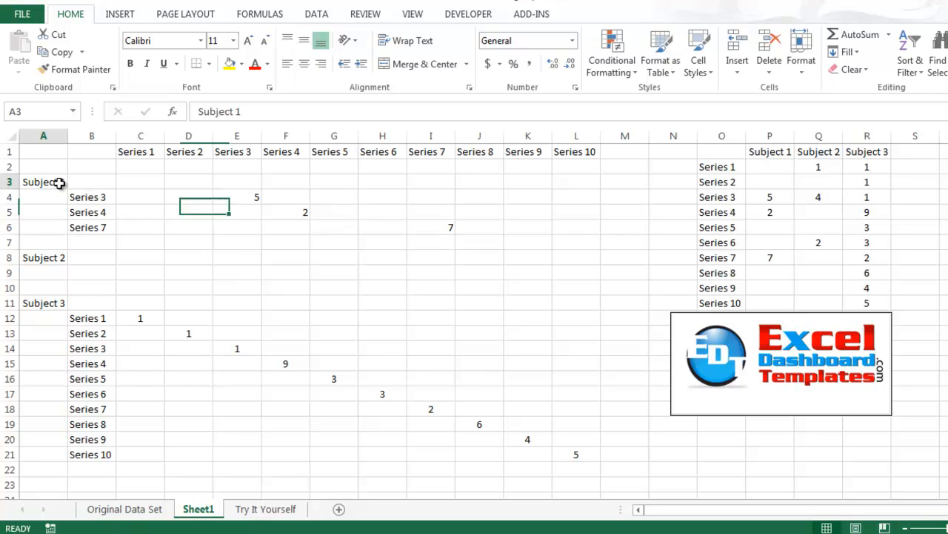
- Place Series 1, 3 and 6 labels under Subject 2 and insert a row above Subject 3
{"action": "left_click", "coordinate": [92, 273]}
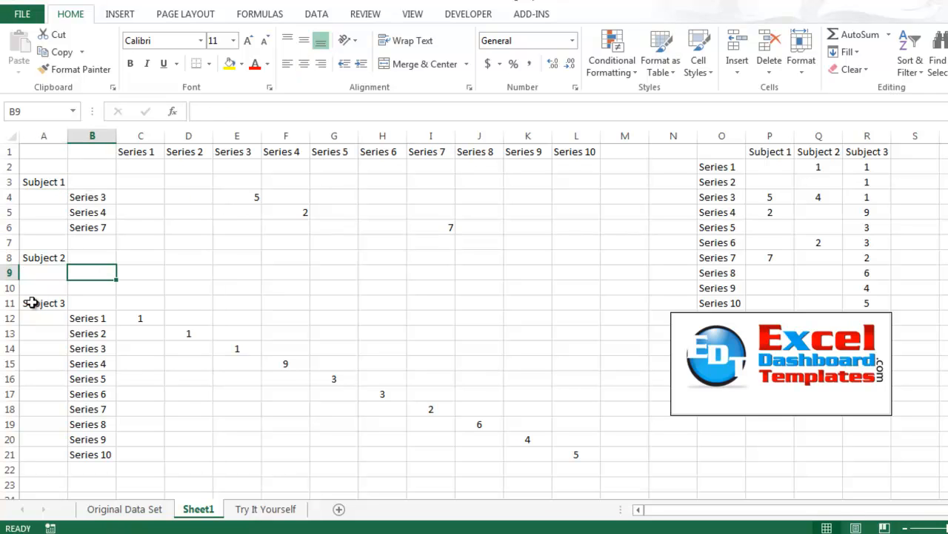
{"action": "left_click_drag", "start_coordinate": [43, 302], "coordinate": [576, 439]}
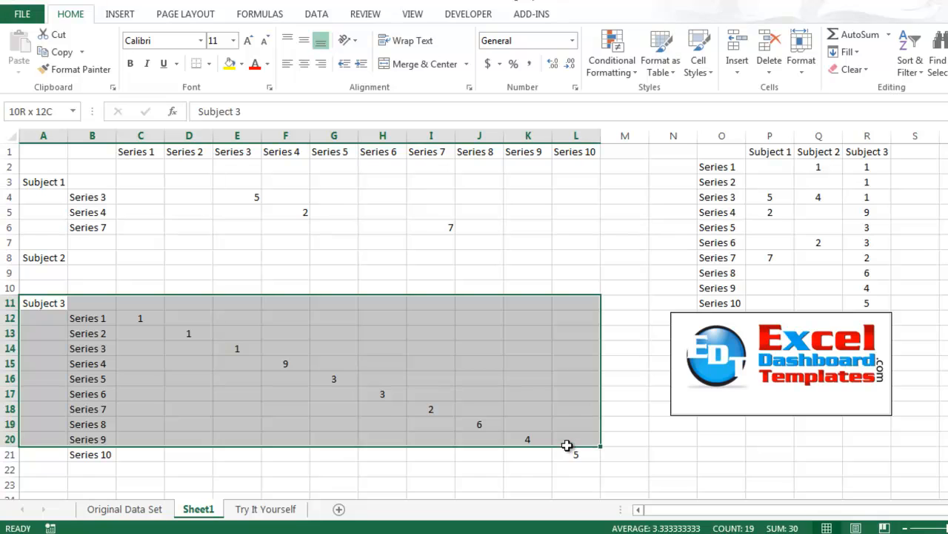
{"action": "left_click", "coordinate": [188, 318]}
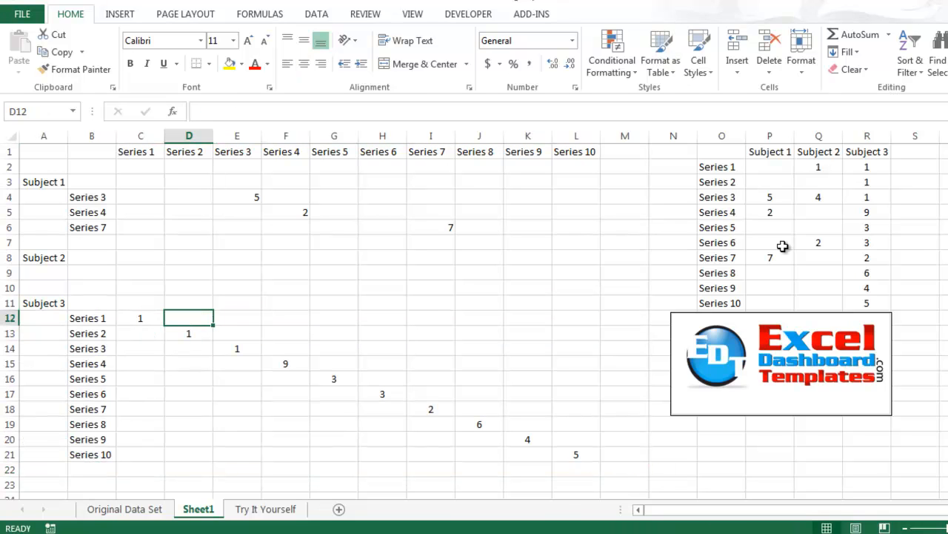
{"action": "left_click_drag", "start_coordinate": [721, 166], "coordinate": [722, 227]}
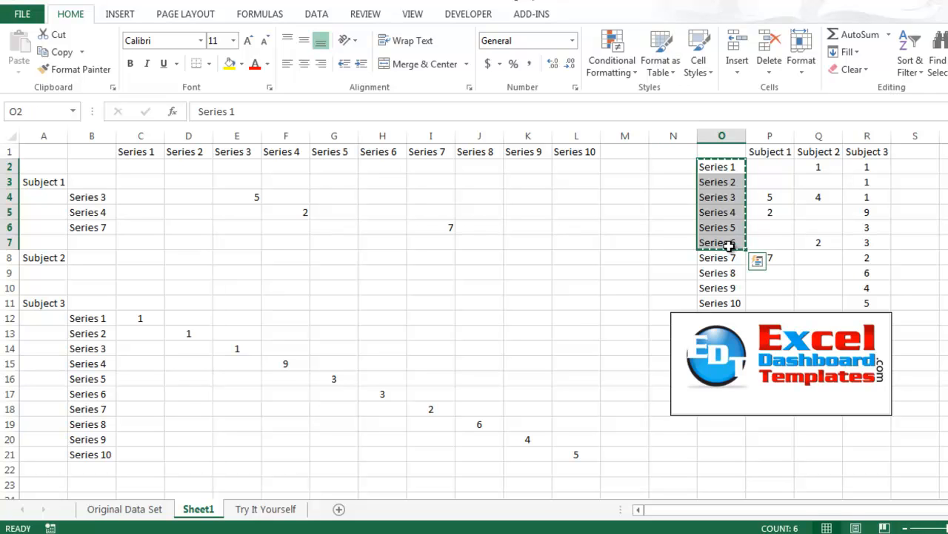
{"action": "left_click", "coordinate": [92, 257]}
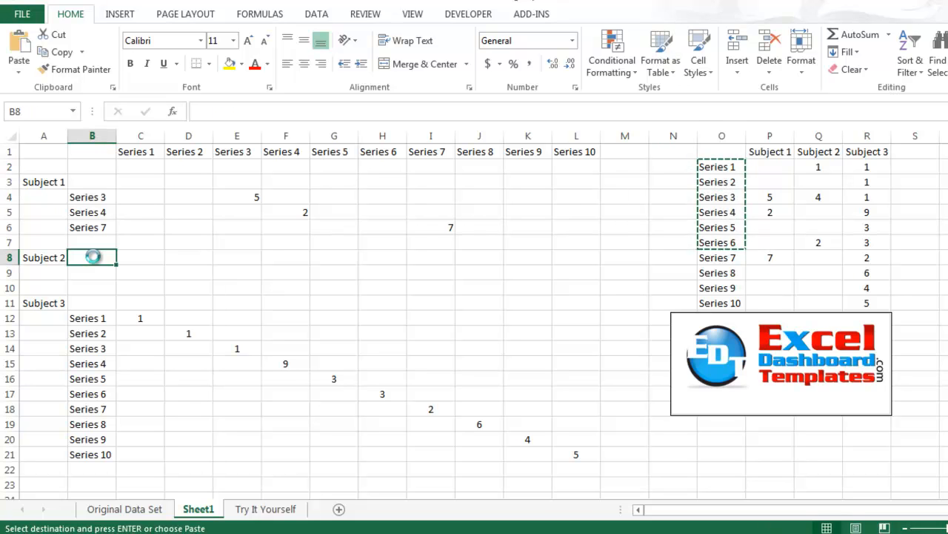
{"action": "left_click_drag", "start_coordinate": [92, 258], "coordinate": [92, 333]}
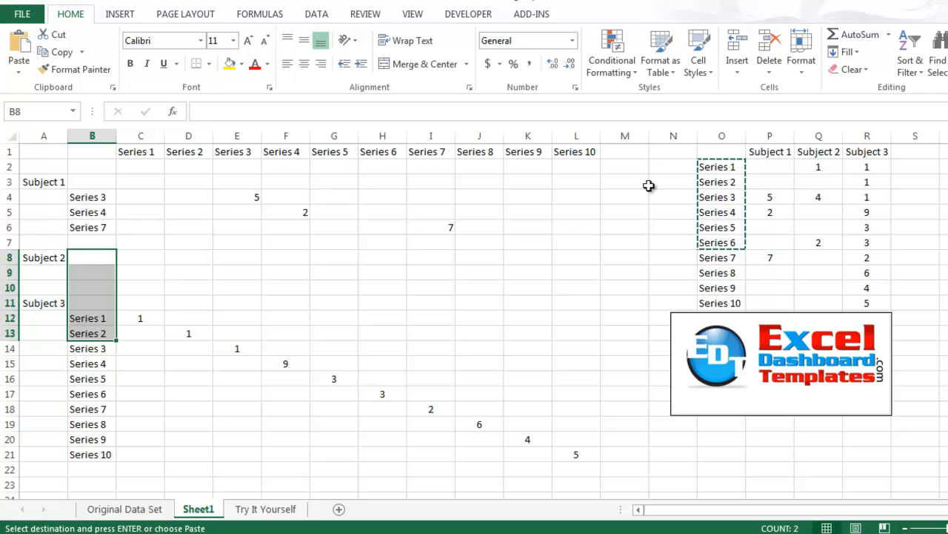
{"action": "left_click", "coordinate": [721, 166]}
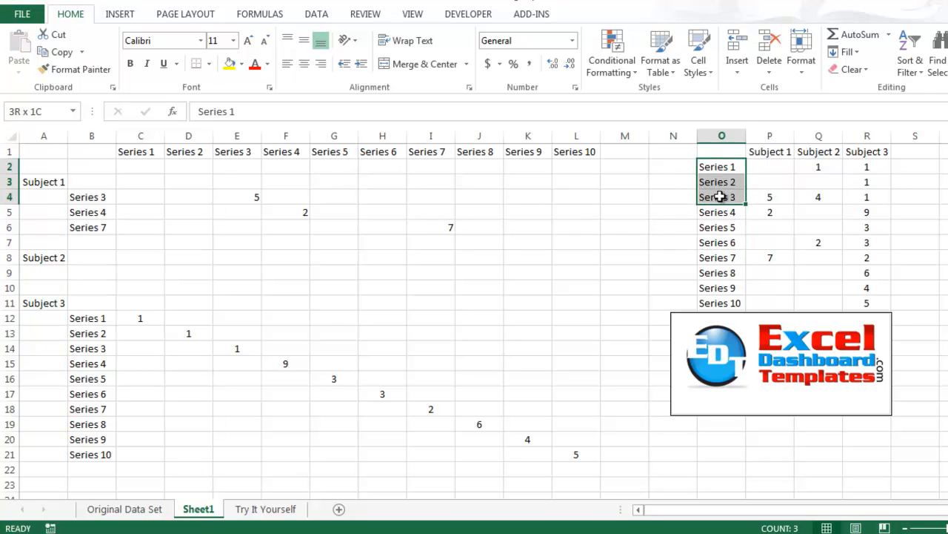
{"action": "left_click", "coordinate": [92, 258]}
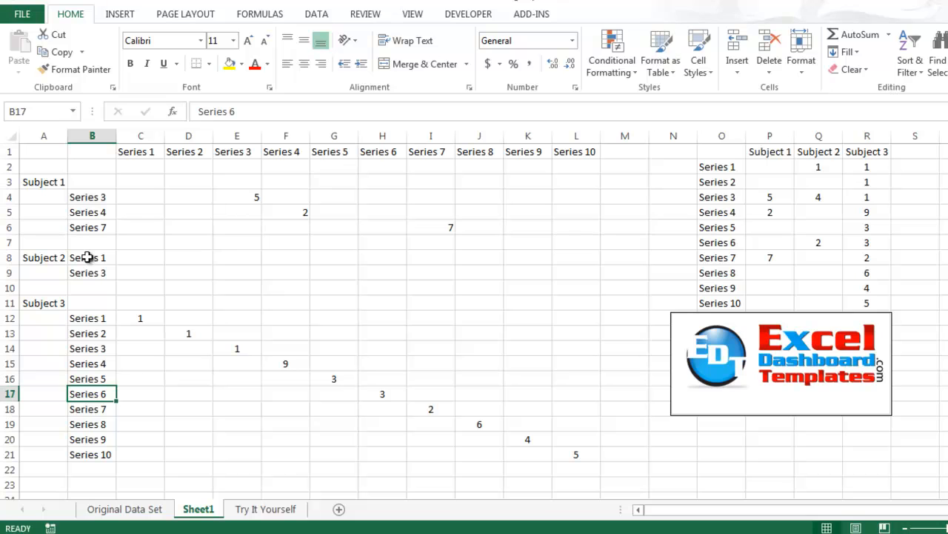
{"action": "left_click", "coordinate": [92, 287]}
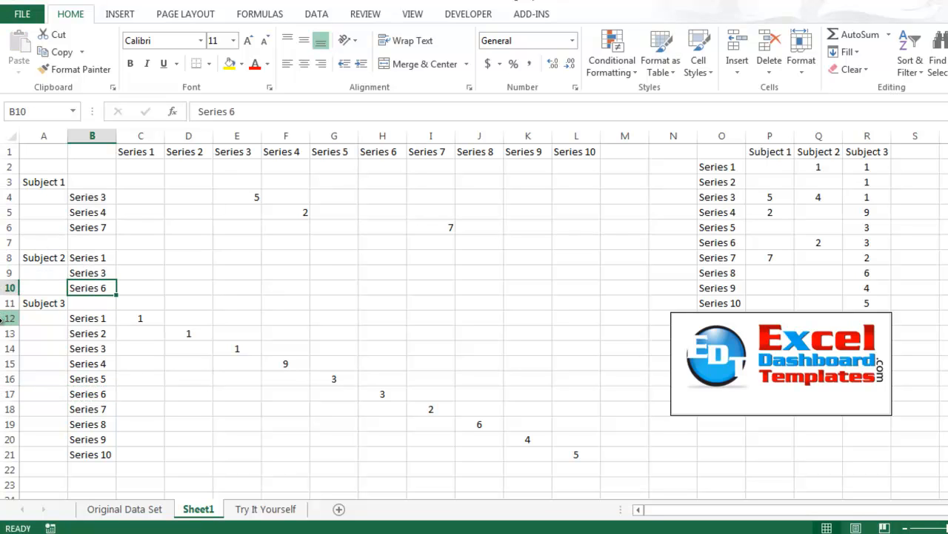
{"action": "right_click", "coordinate": [10, 302]}
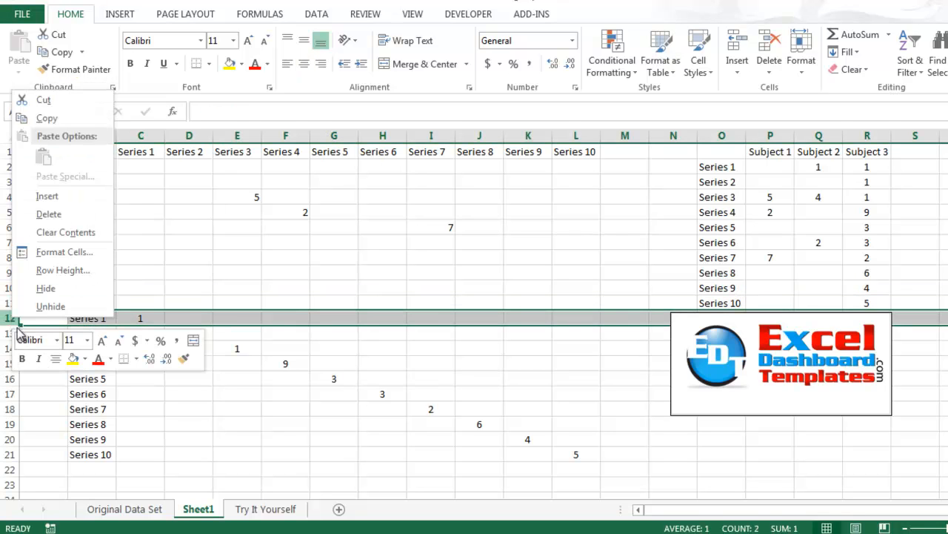
{"action": "left_click", "coordinate": [47, 196]}
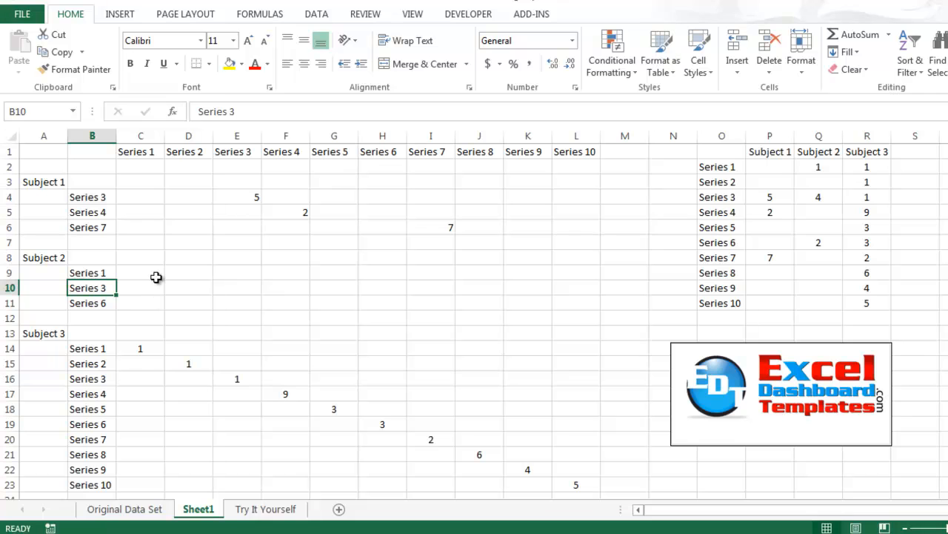
- Enter Subject 2's values 1, 4 and 2 in the Series 1, 3 and 6 columns
{"action": "left_click", "coordinate": [188, 288]}
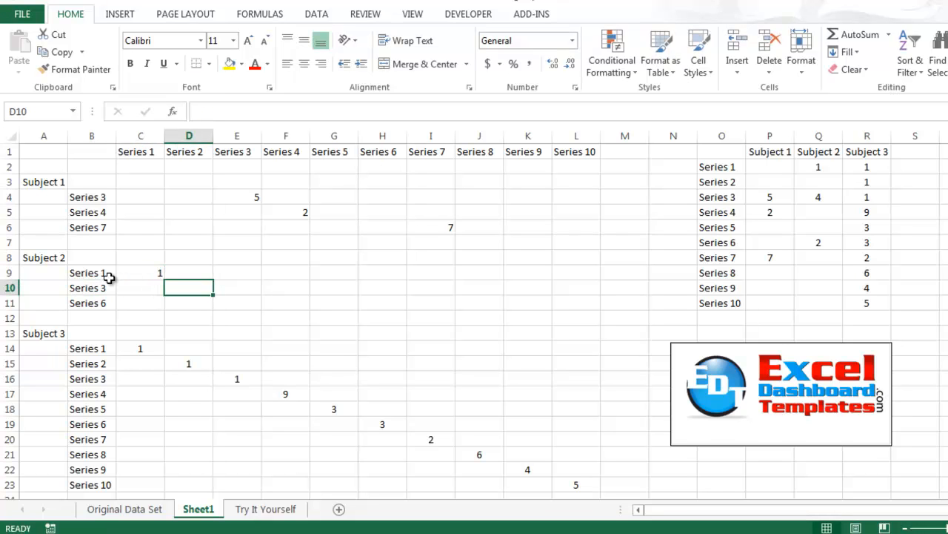
{"action": "left_click", "coordinate": [237, 287]}
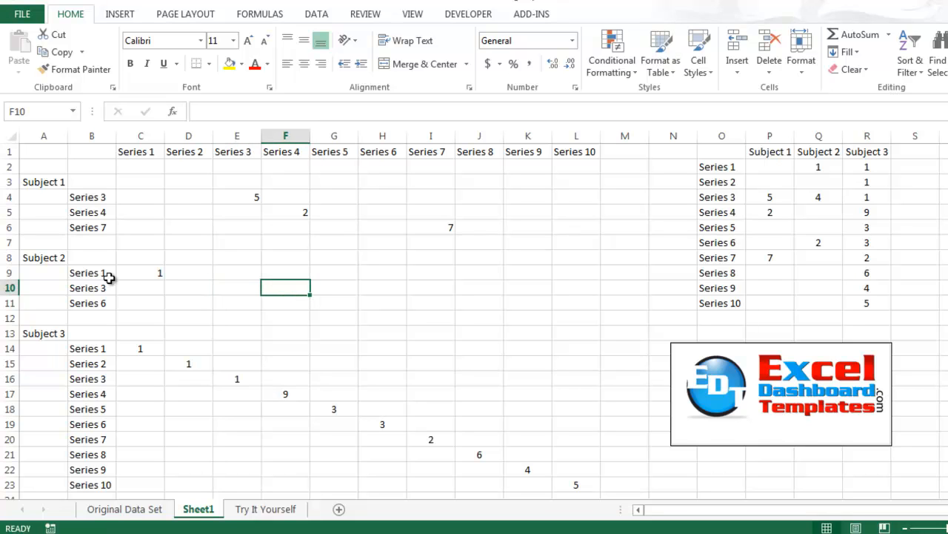
{"action": "type", "text": "4"}
{"action": "left_click", "coordinate": [382, 302]}
{"action": "type", "text": "2"}
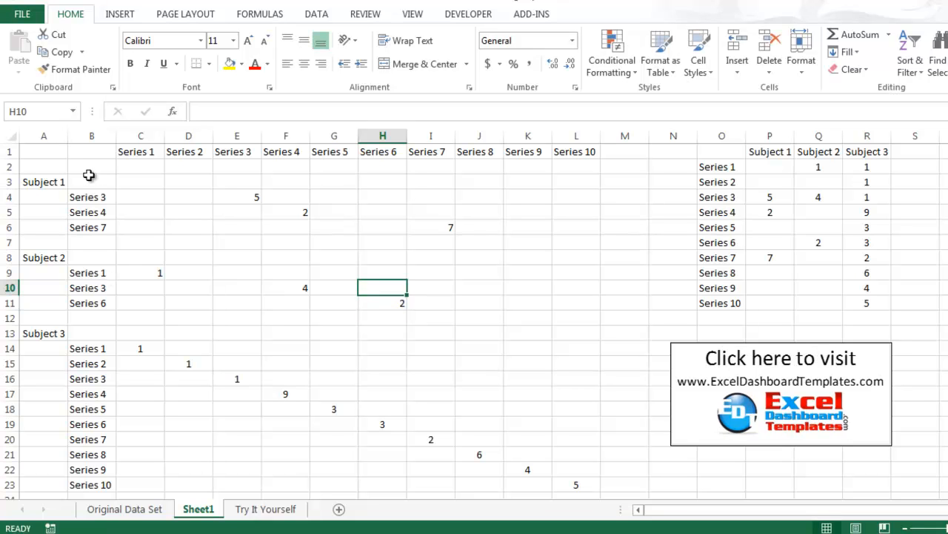
{"action": "left_click", "coordinate": [237, 152]}
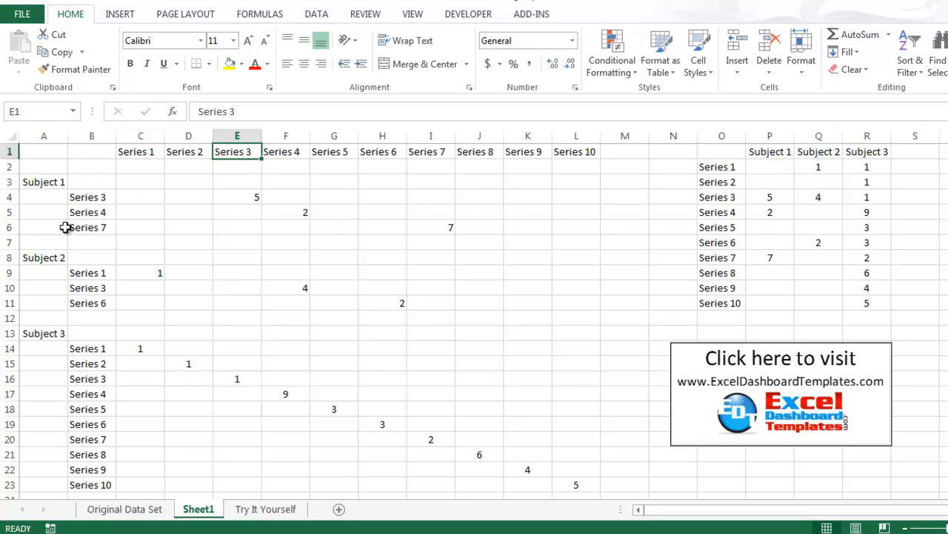
{"action": "left_click", "coordinate": [286, 151]}
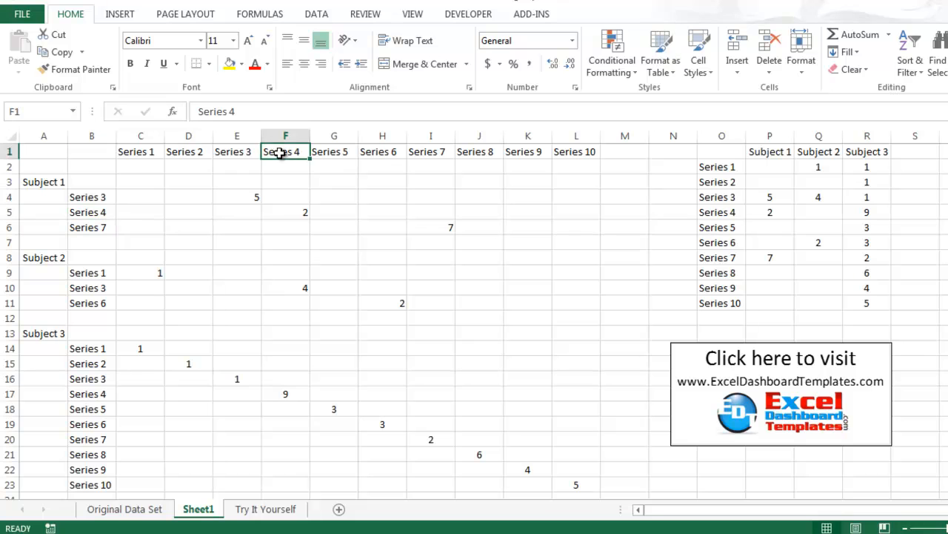
{"action": "left_click", "coordinate": [383, 257]}
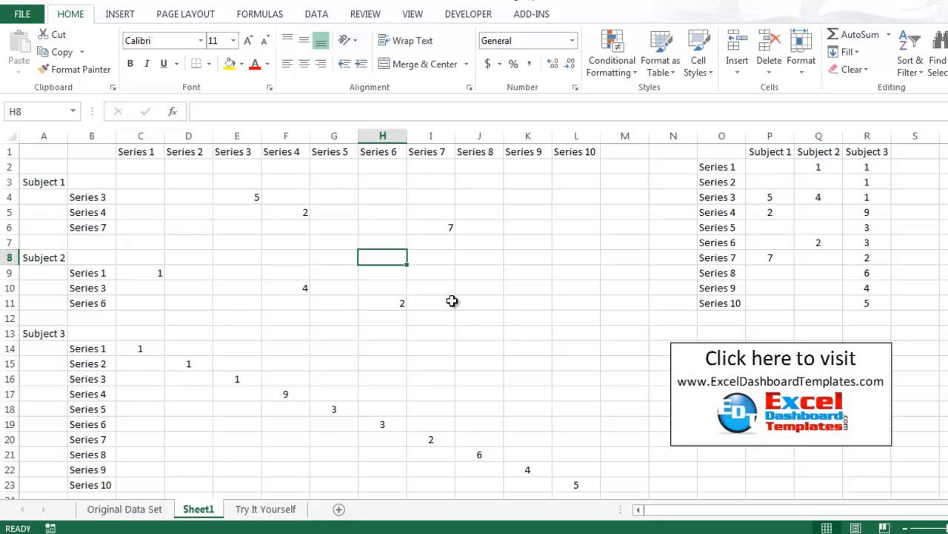
{"action": "left_click", "coordinate": [430, 302]}
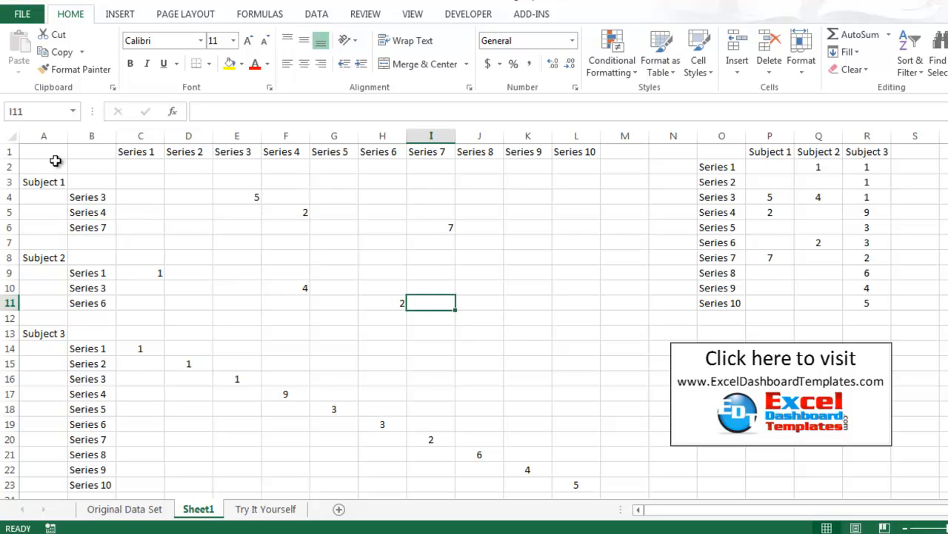
- Select the A3:L23 table and insert a 2-D Clustered Column chart
{"action": "left_click_drag", "start_coordinate": [43, 182], "coordinate": [333, 257]}
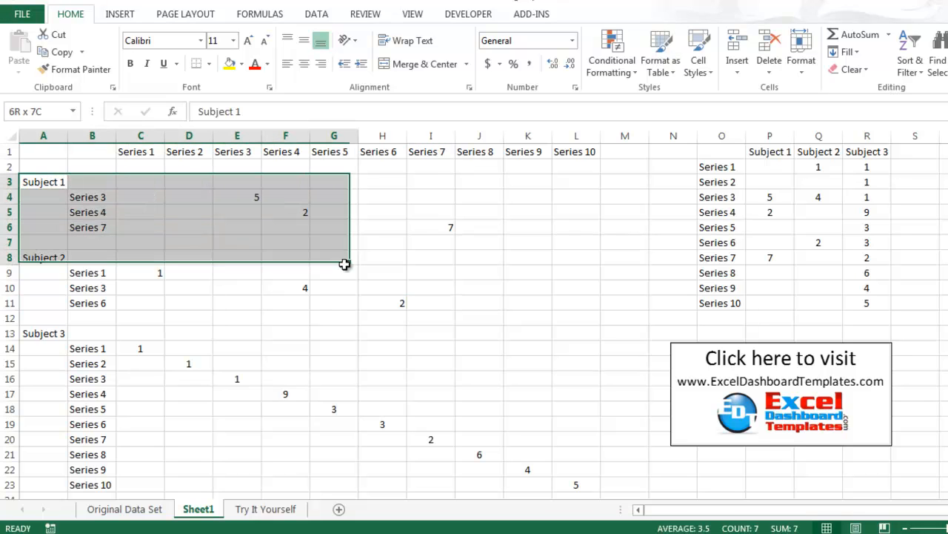
{"action": "left_click_drag", "start_coordinate": [345, 264], "coordinate": [575, 476]}
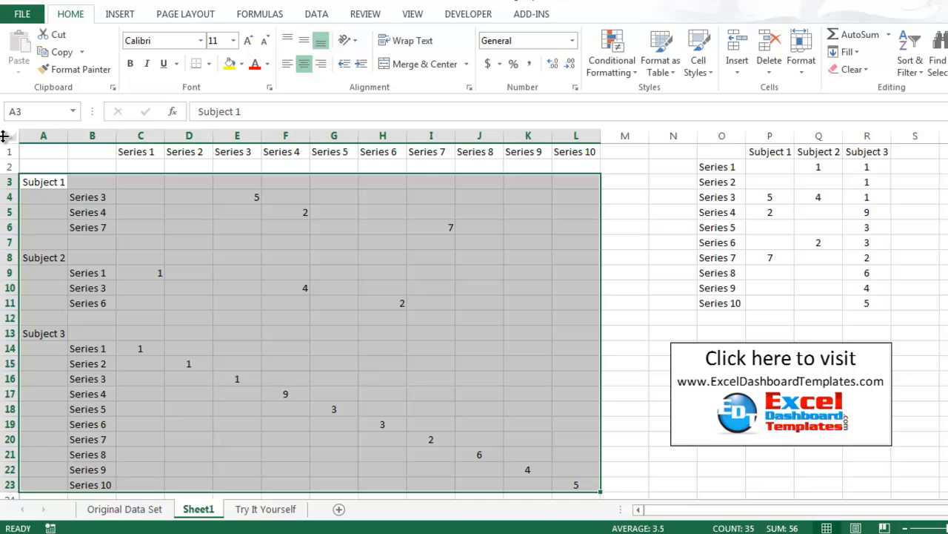
{"action": "mouse_move", "coordinate": [91, 181]}
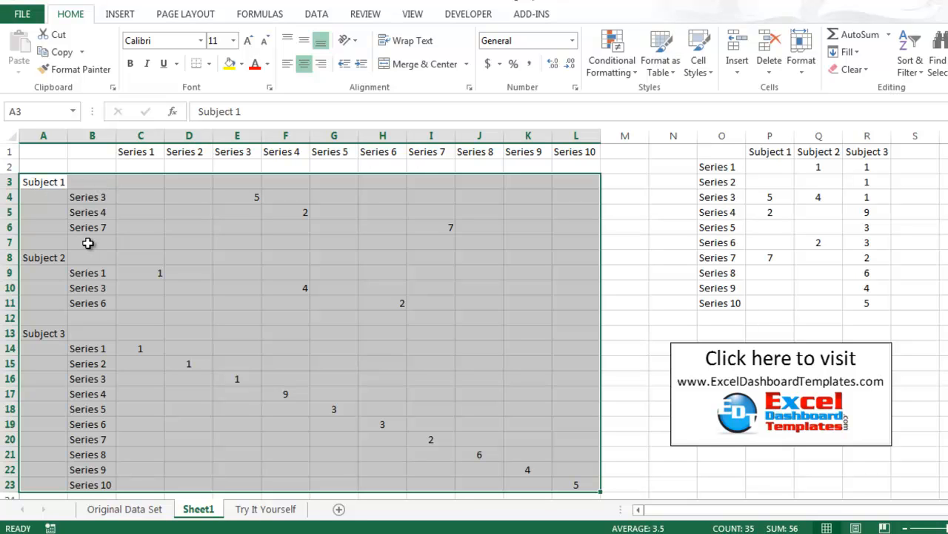
{"action": "mouse_move", "coordinate": [76, 313]}
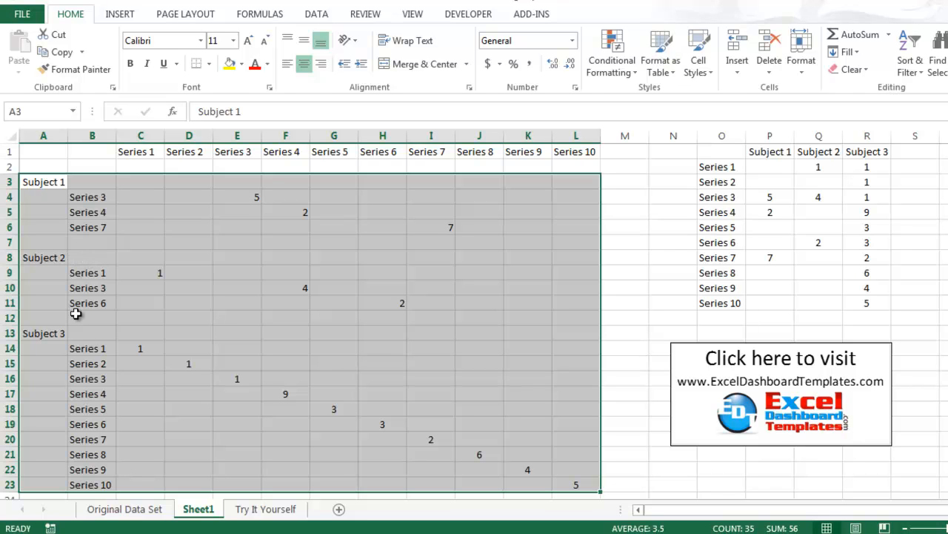
{"action": "left_click", "coordinate": [119, 13]}
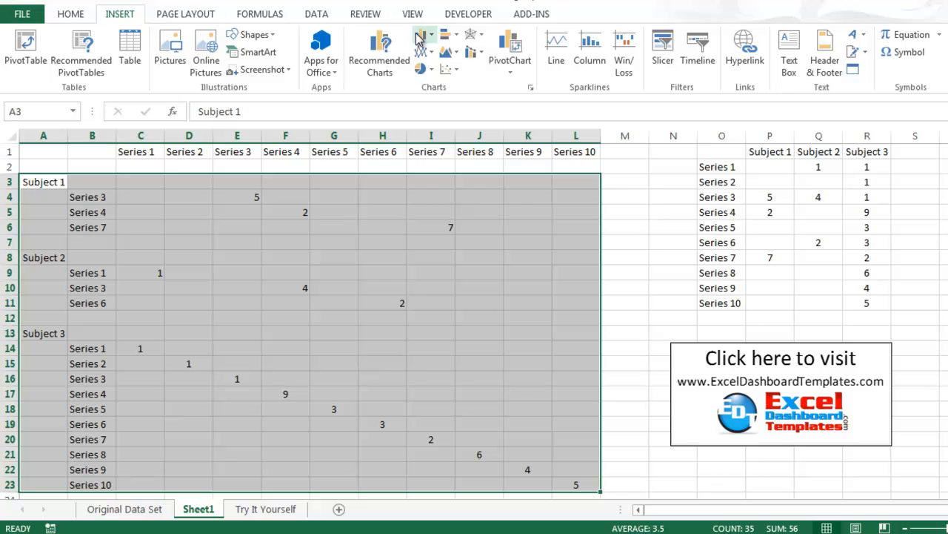
{"action": "left_click", "coordinate": [421, 35]}
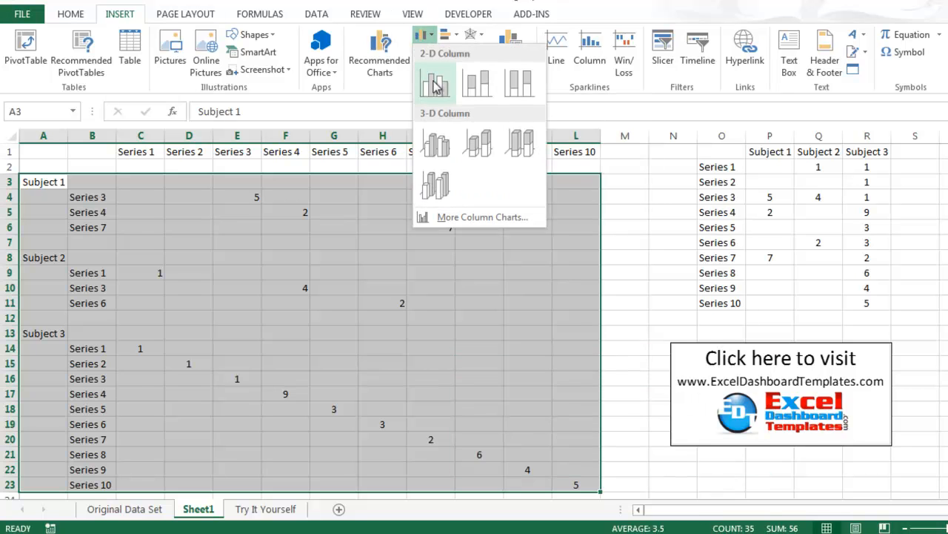
{"action": "left_click", "coordinate": [436, 81]}
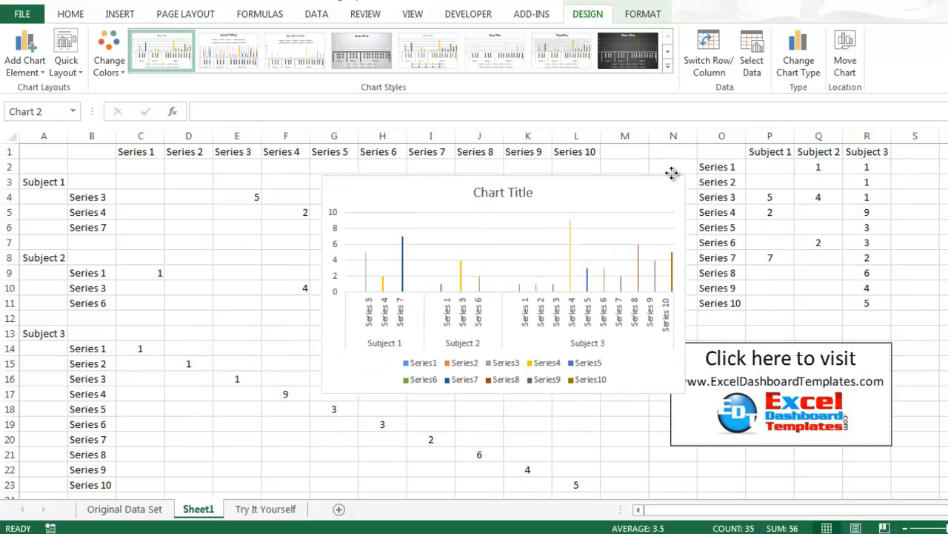
- Set the chart's series overlap to 100% and gap width to 0%
{"action": "left_click", "coordinate": [478, 297]}
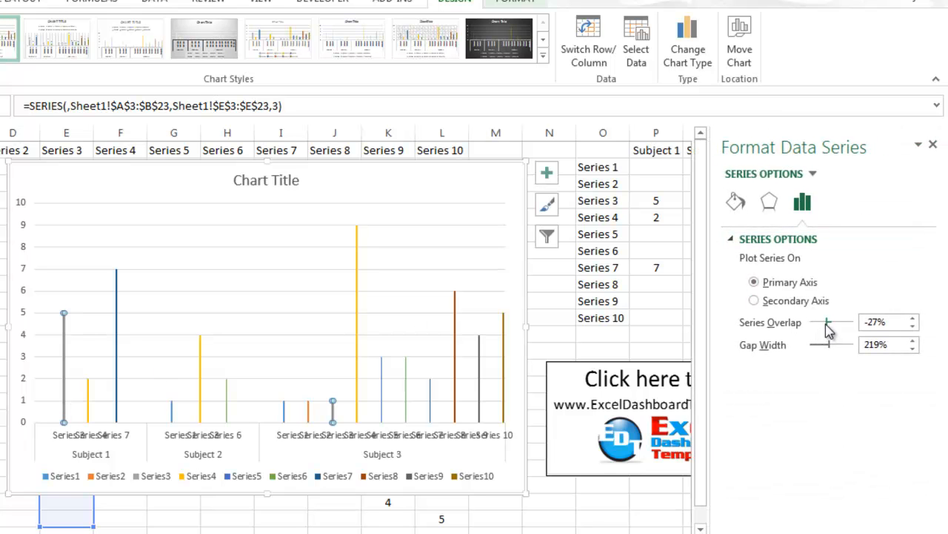
{"action": "left_click_drag", "start_coordinate": [826, 321], "coordinate": [852, 321]}
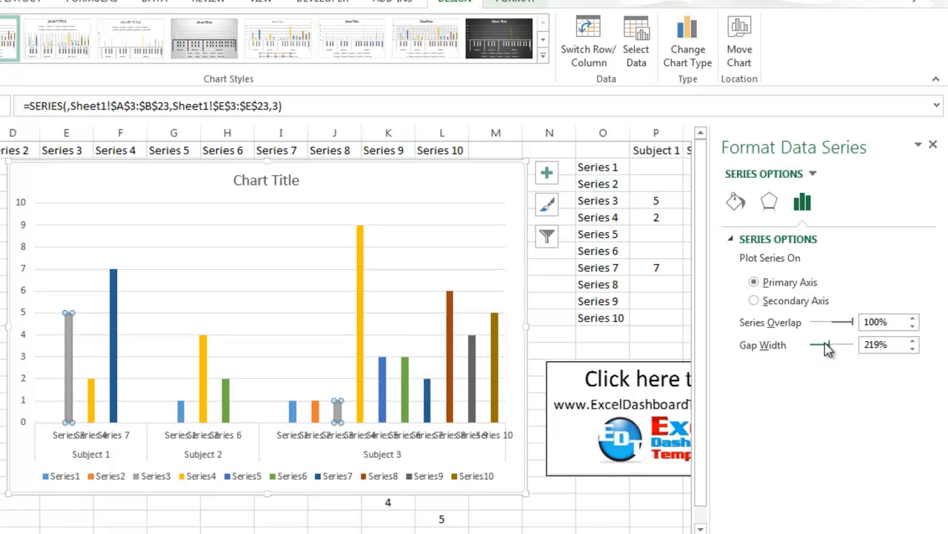
{"action": "left_click_drag", "start_coordinate": [822, 344], "coordinate": [810, 344]}
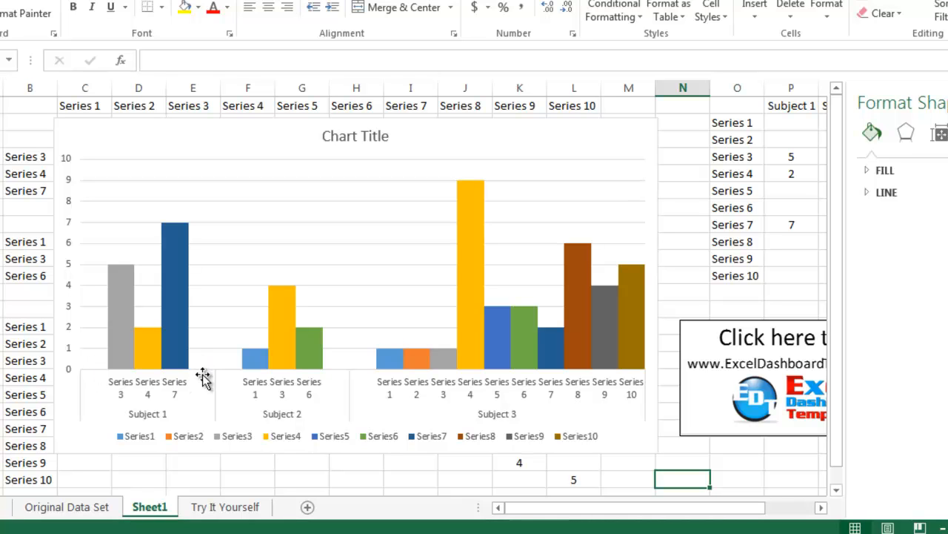
{"action": "mouse_move", "coordinate": [226, 377]}
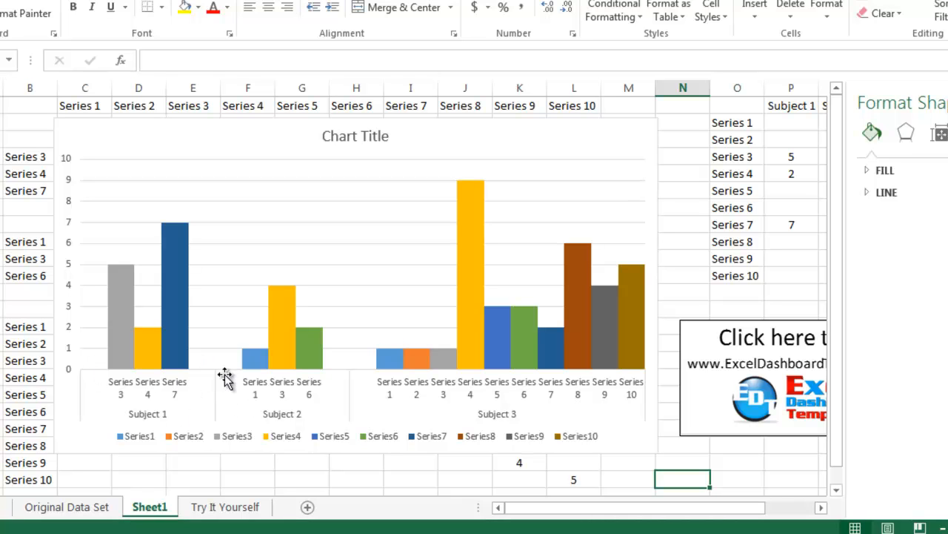
{"action": "mouse_move", "coordinate": [288, 410]}
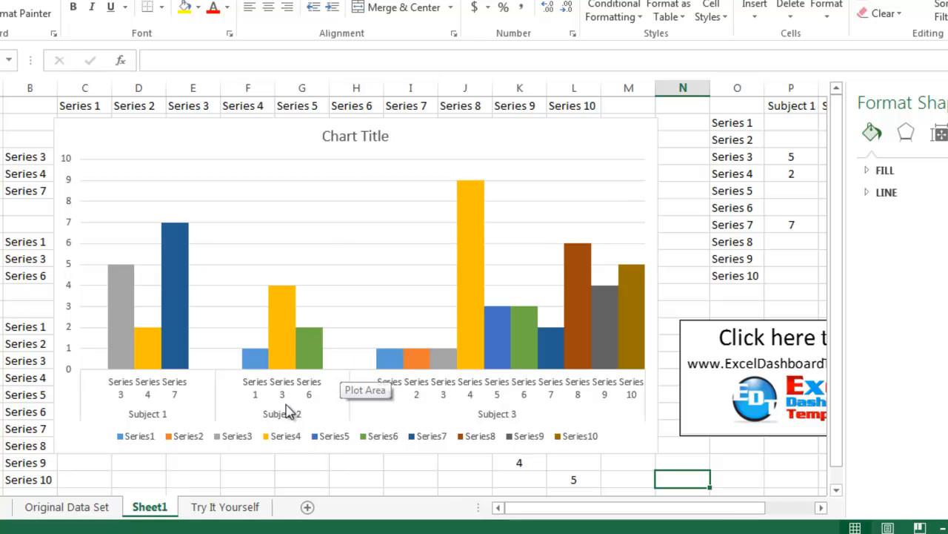
{"action": "mouse_move", "coordinate": [402, 408]}
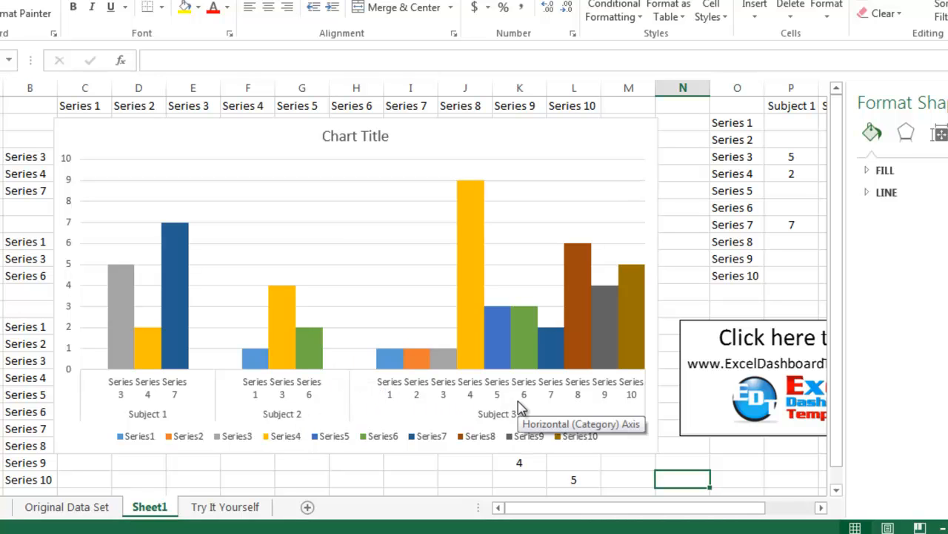
{"action": "mouse_move", "coordinate": [176, 371]}
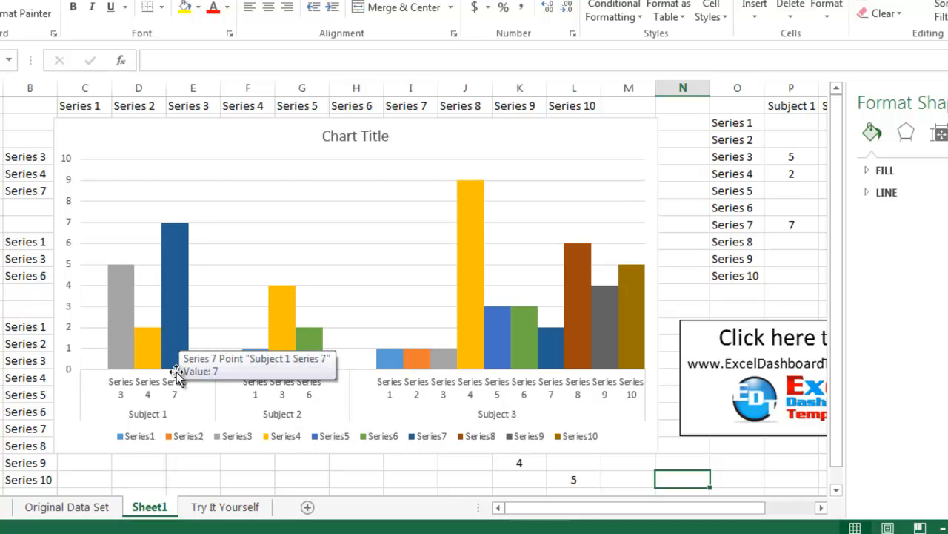
{"action": "mouse_move", "coordinate": [356, 368]}
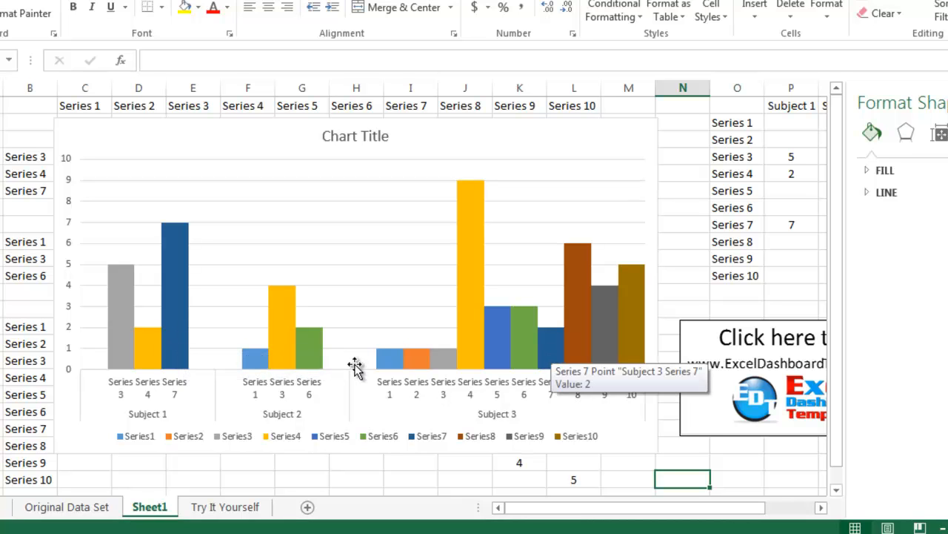
{"action": "mouse_move", "coordinate": [117, 187]}
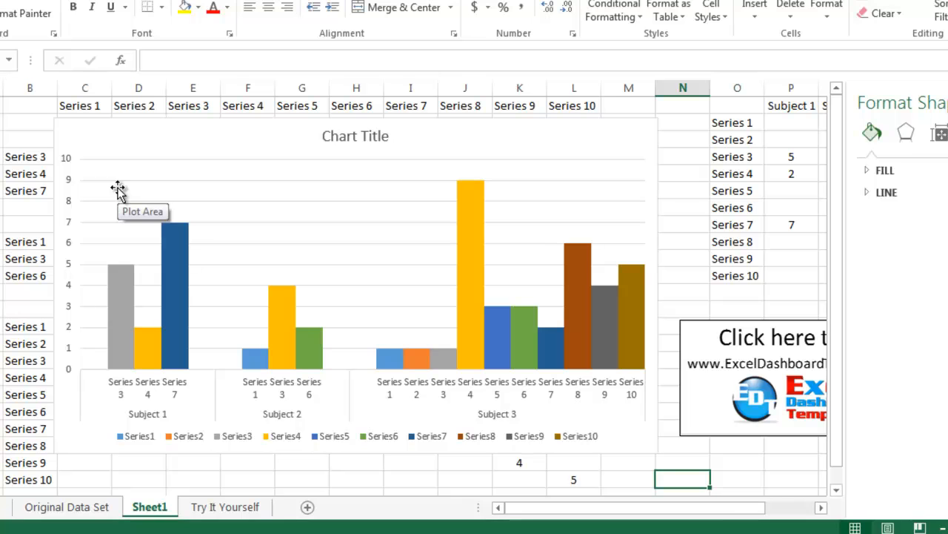
{"action": "mouse_move", "coordinate": [94, 146]}
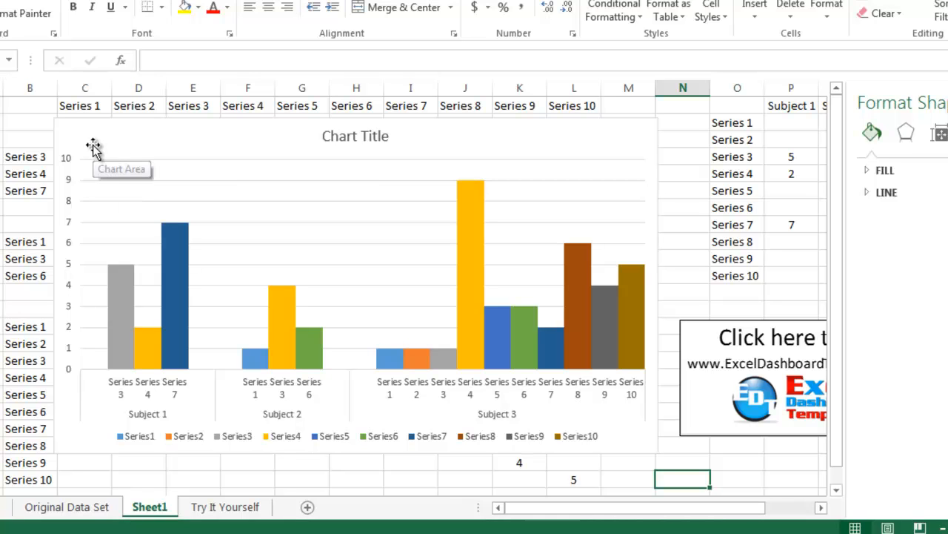
{"action": "mouse_move", "coordinate": [295, 347]}
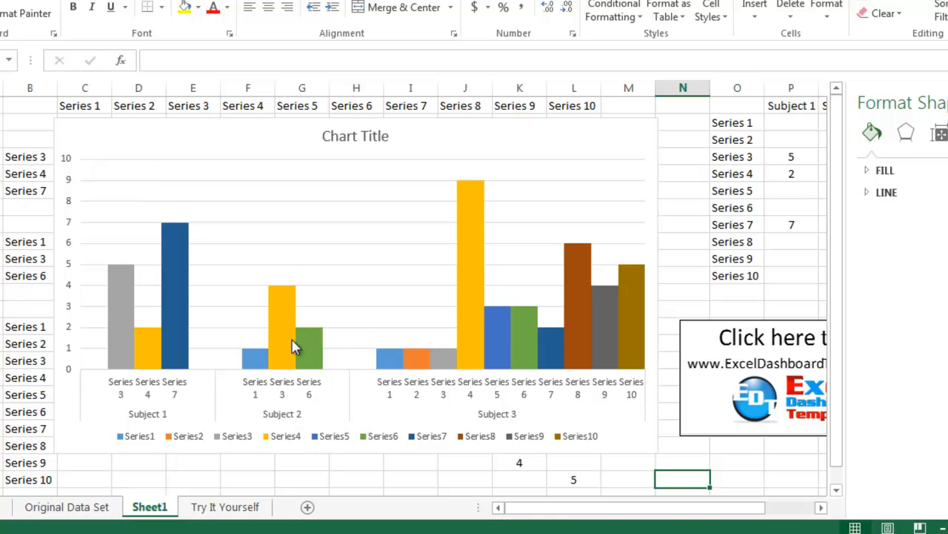
{"action": "mouse_move", "coordinate": [248, 222]}
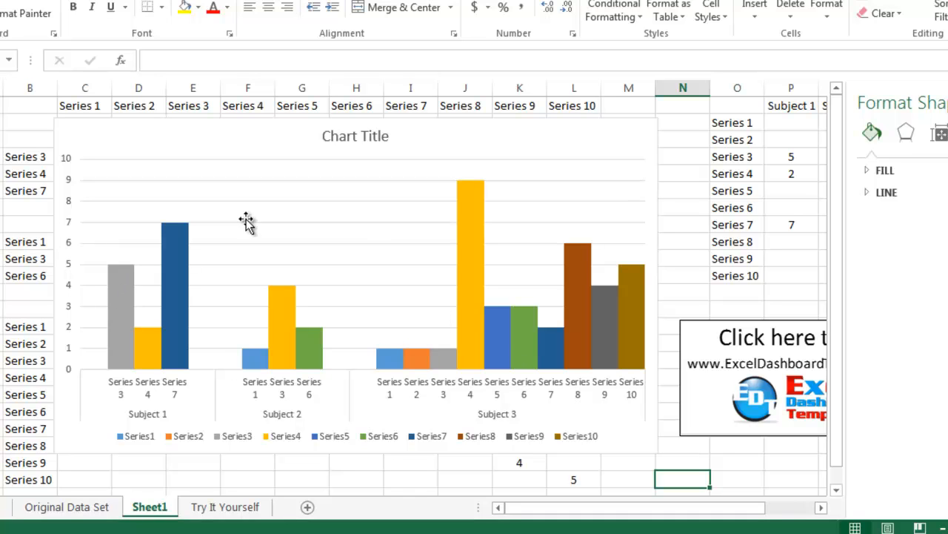
{"action": "mouse_move", "coordinate": [341, 314]}
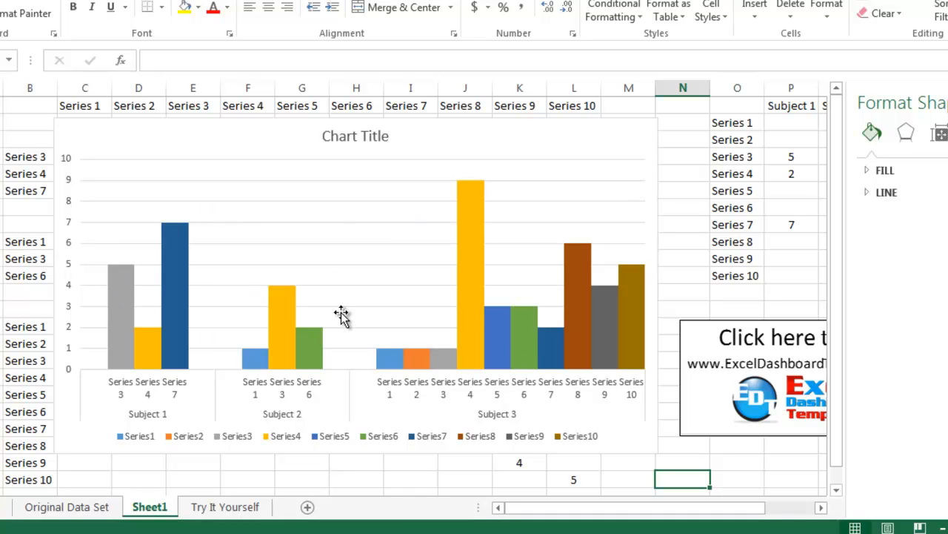
{"action": "mouse_move", "coordinate": [185, 141]}
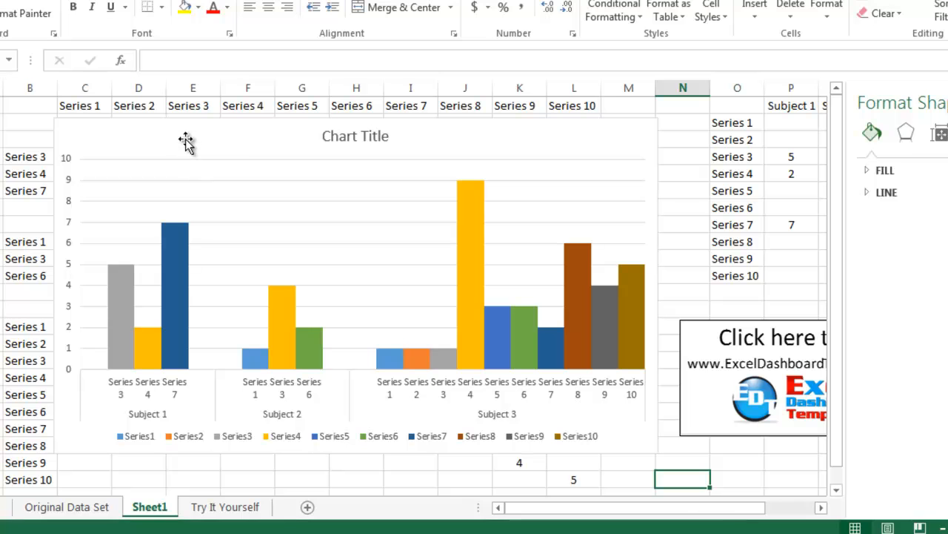
{"action": "mouse_move", "coordinate": [433, 243]}
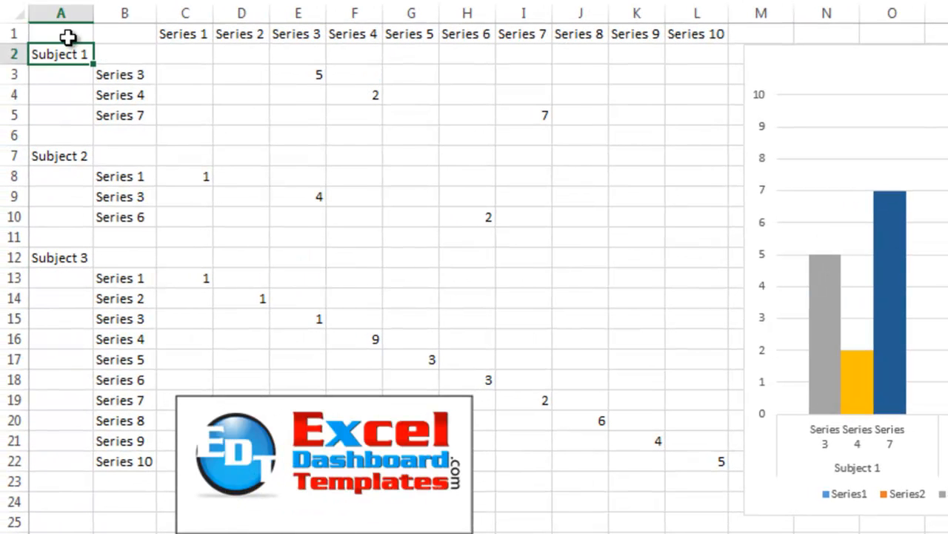
- Drag across the Try It Yourself sheet's data table and chart area
{"action": "left_click_drag", "start_coordinate": [61, 33], "coordinate": [660, 441]}
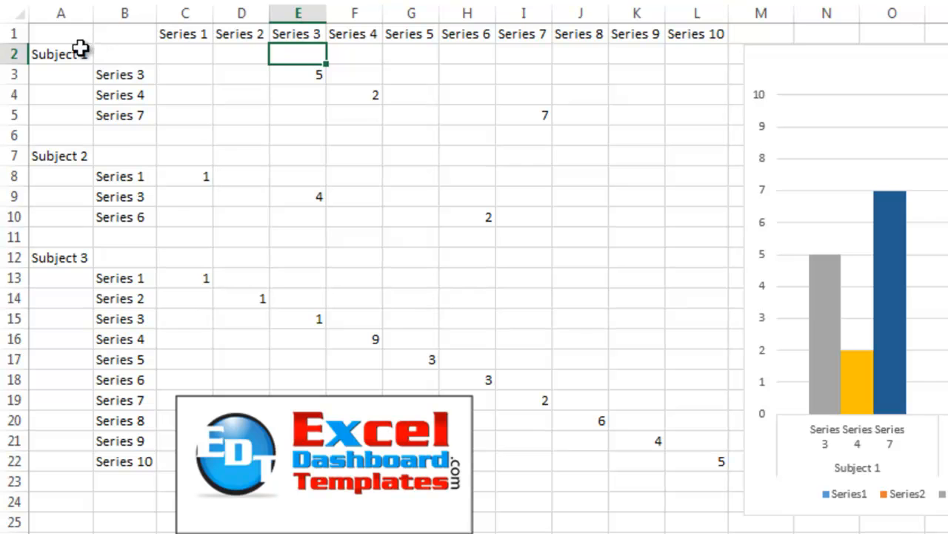
{"action": "left_click_drag", "start_coordinate": [61, 53], "coordinate": [602, 420]}
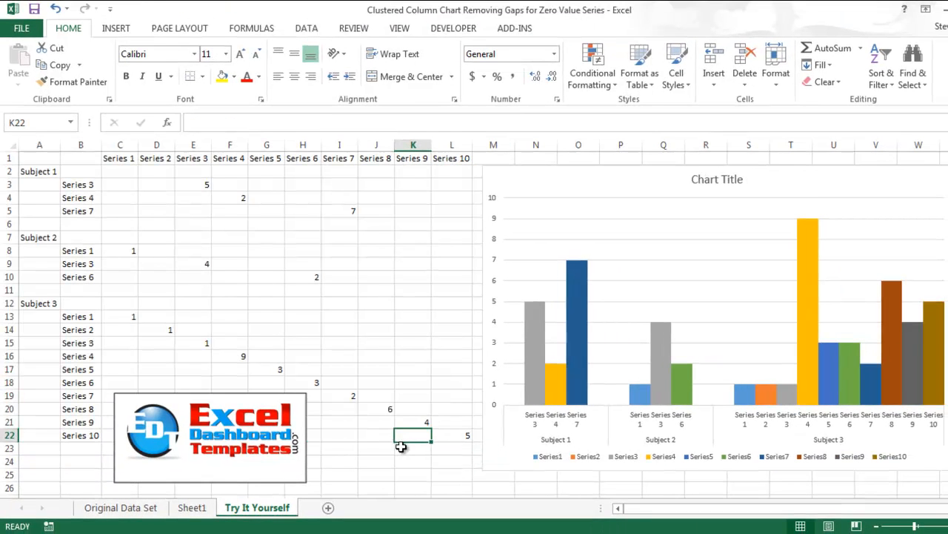
{"action": "mouse_move", "coordinate": [638, 406]}
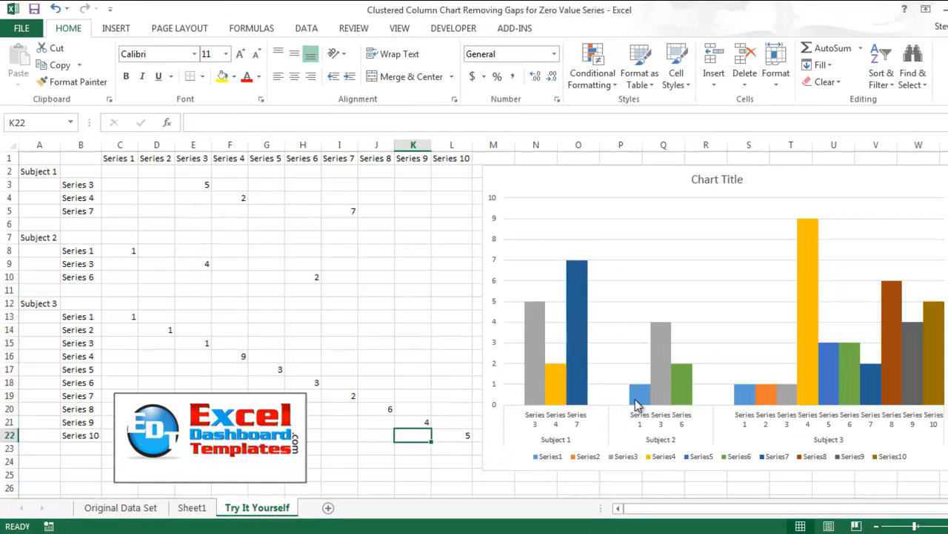
{"action": "mouse_move", "coordinate": [667, 424]}
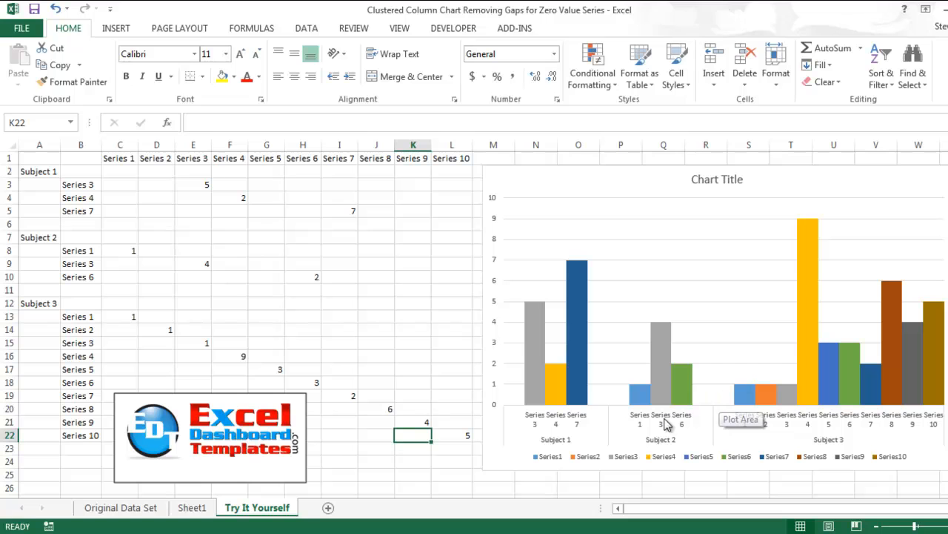
{"action": "mouse_move", "coordinate": [696, 424]}
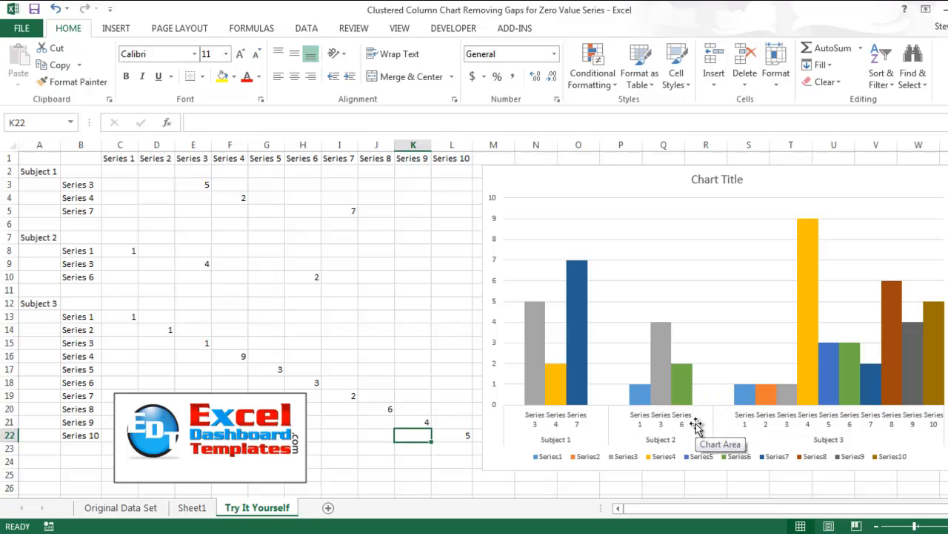
{"action": "mouse_move", "coordinate": [710, 405]}
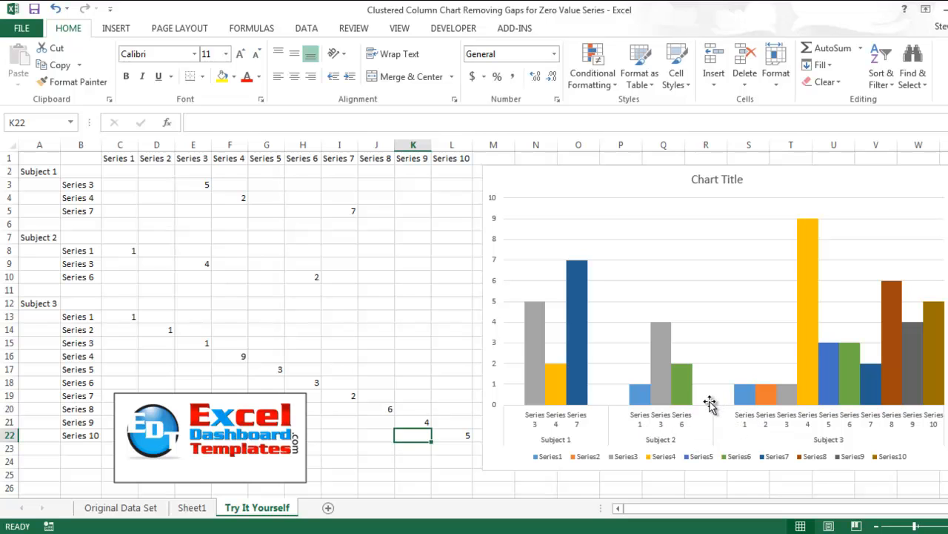
{"action": "mouse_move", "coordinate": [472, 435]}
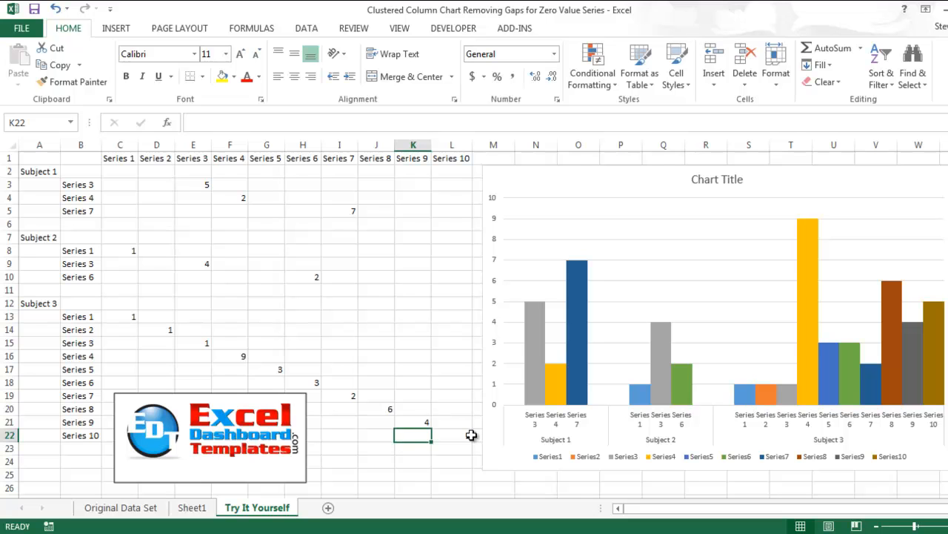